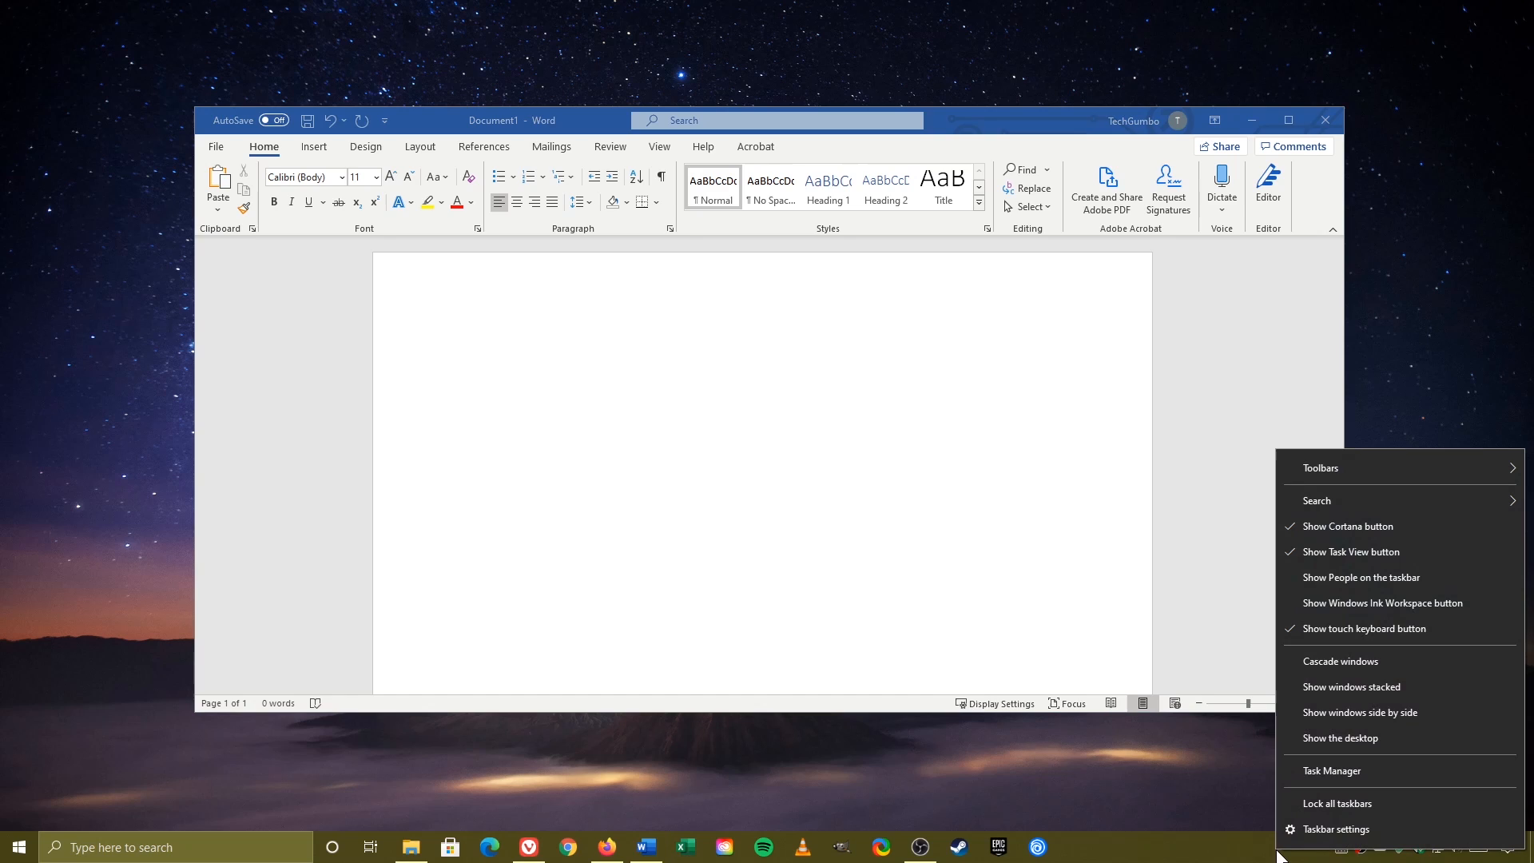
{"action": "mouse_move", "coordinate": [1367, 628]}
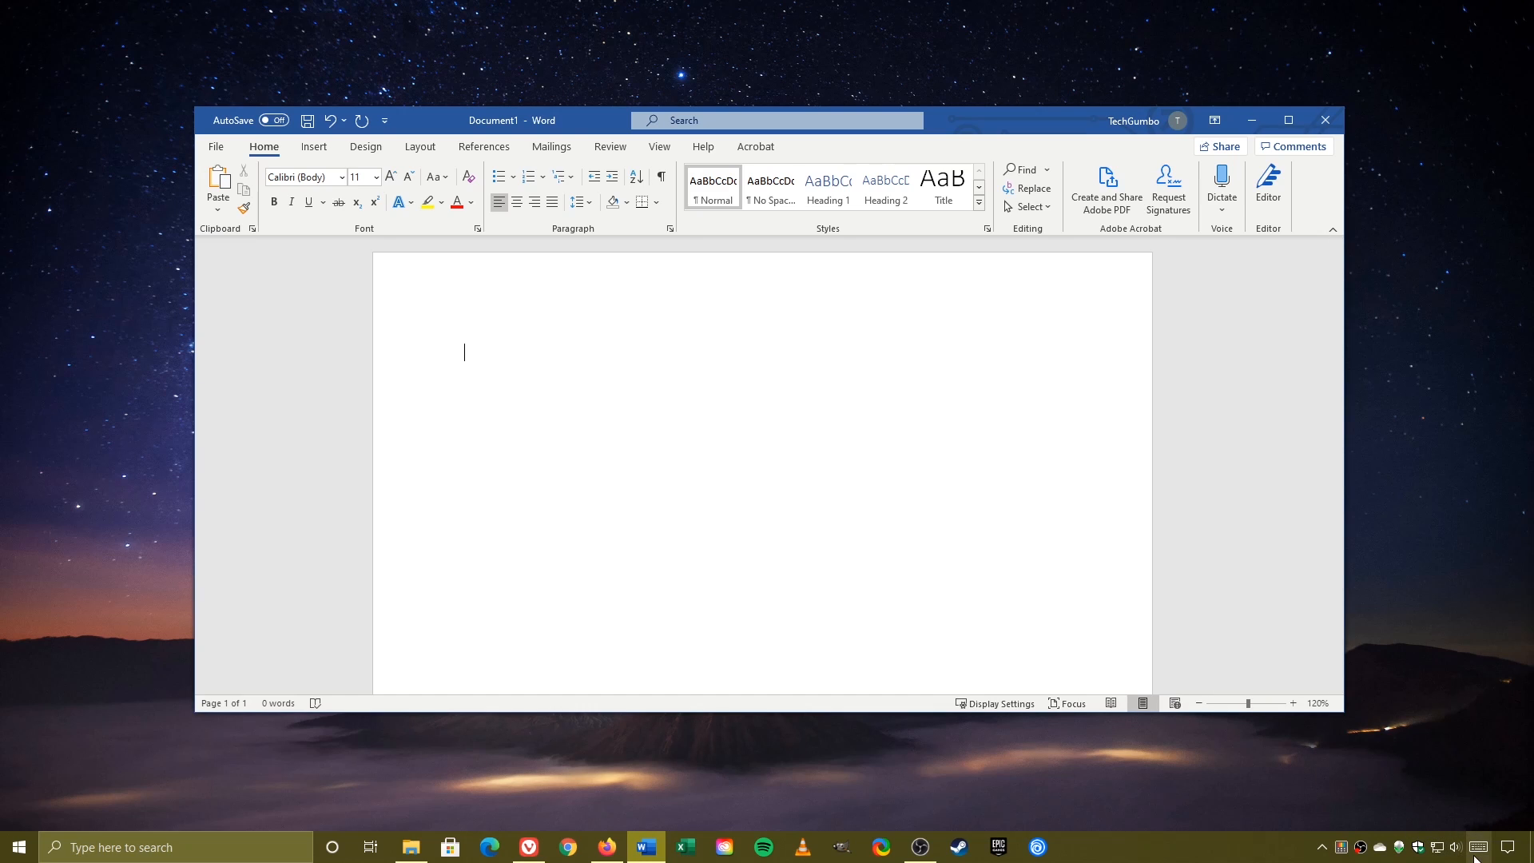
Open the touch keyboard's emoji panel and browse the recent, food, emoticon and smiley categories.
{"action": "left_click", "coordinate": [1479, 847]}
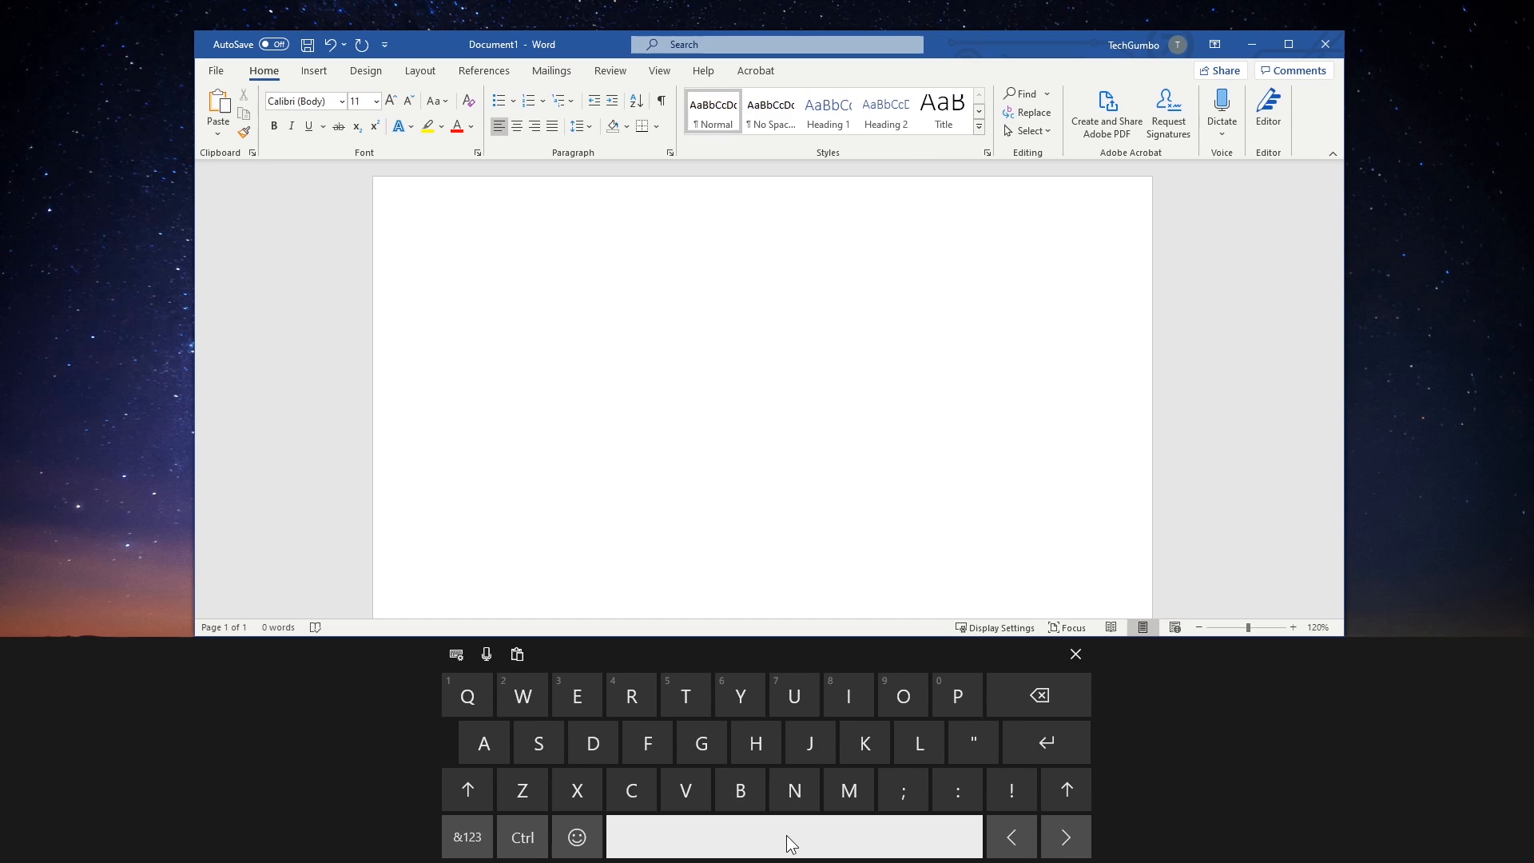
{"action": "left_click", "coordinate": [577, 837]}
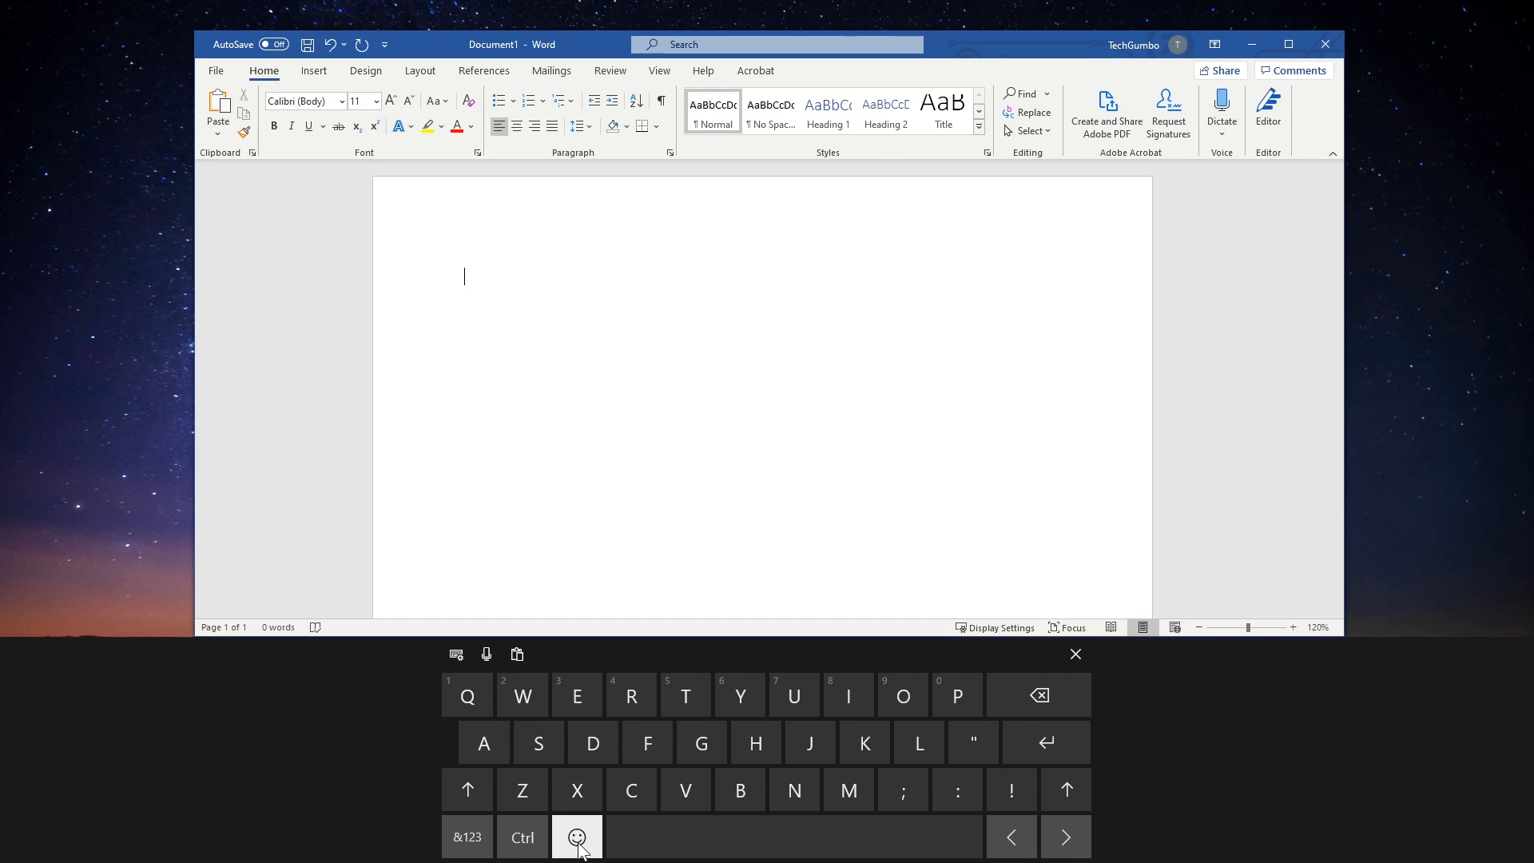
{"action": "left_click", "coordinate": [577, 836]}
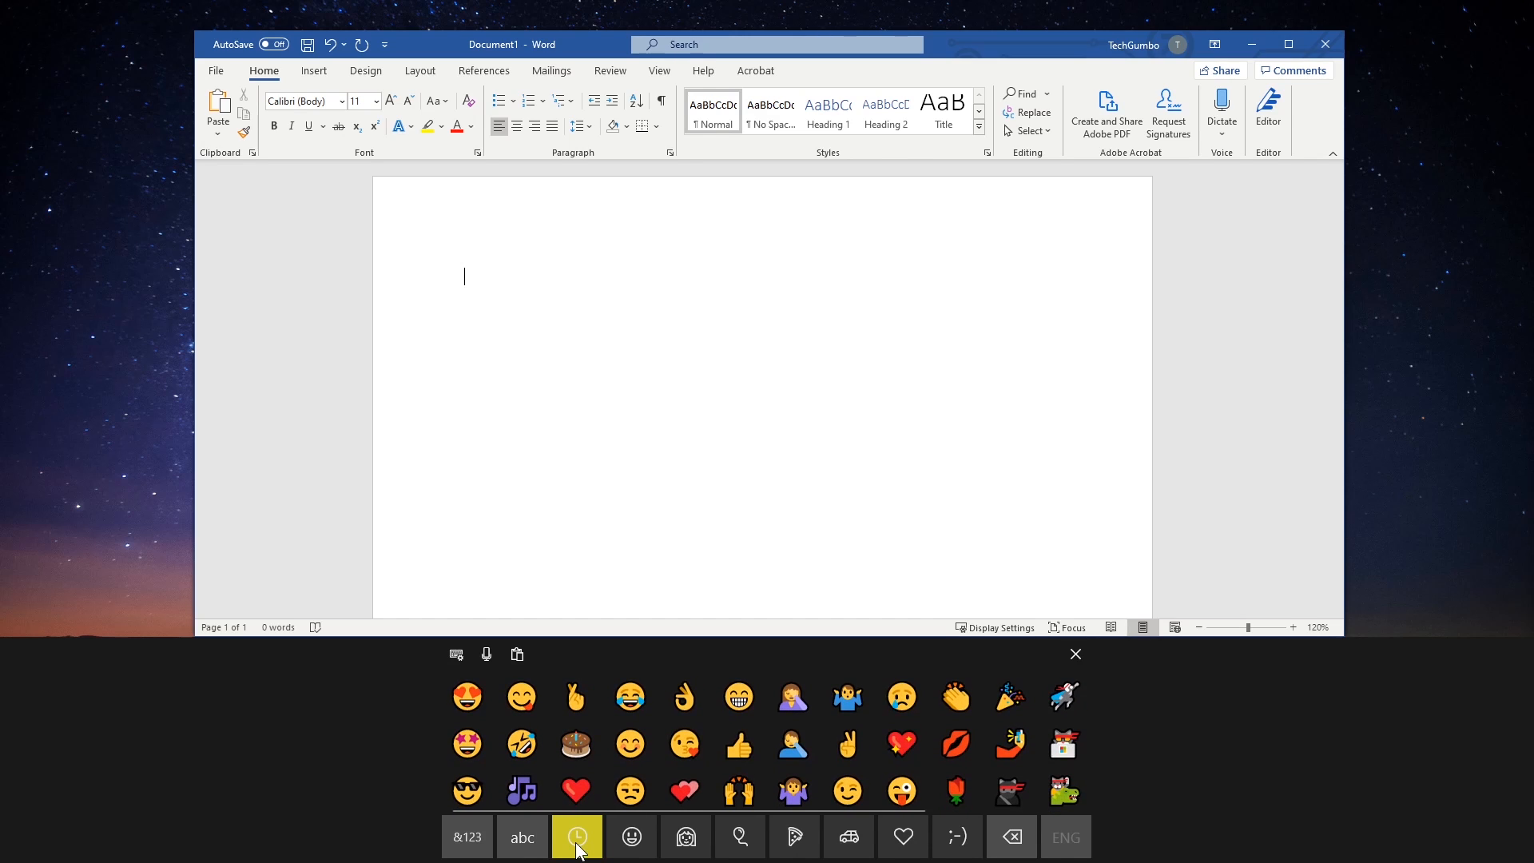
{"action": "left_click", "coordinate": [685, 837]}
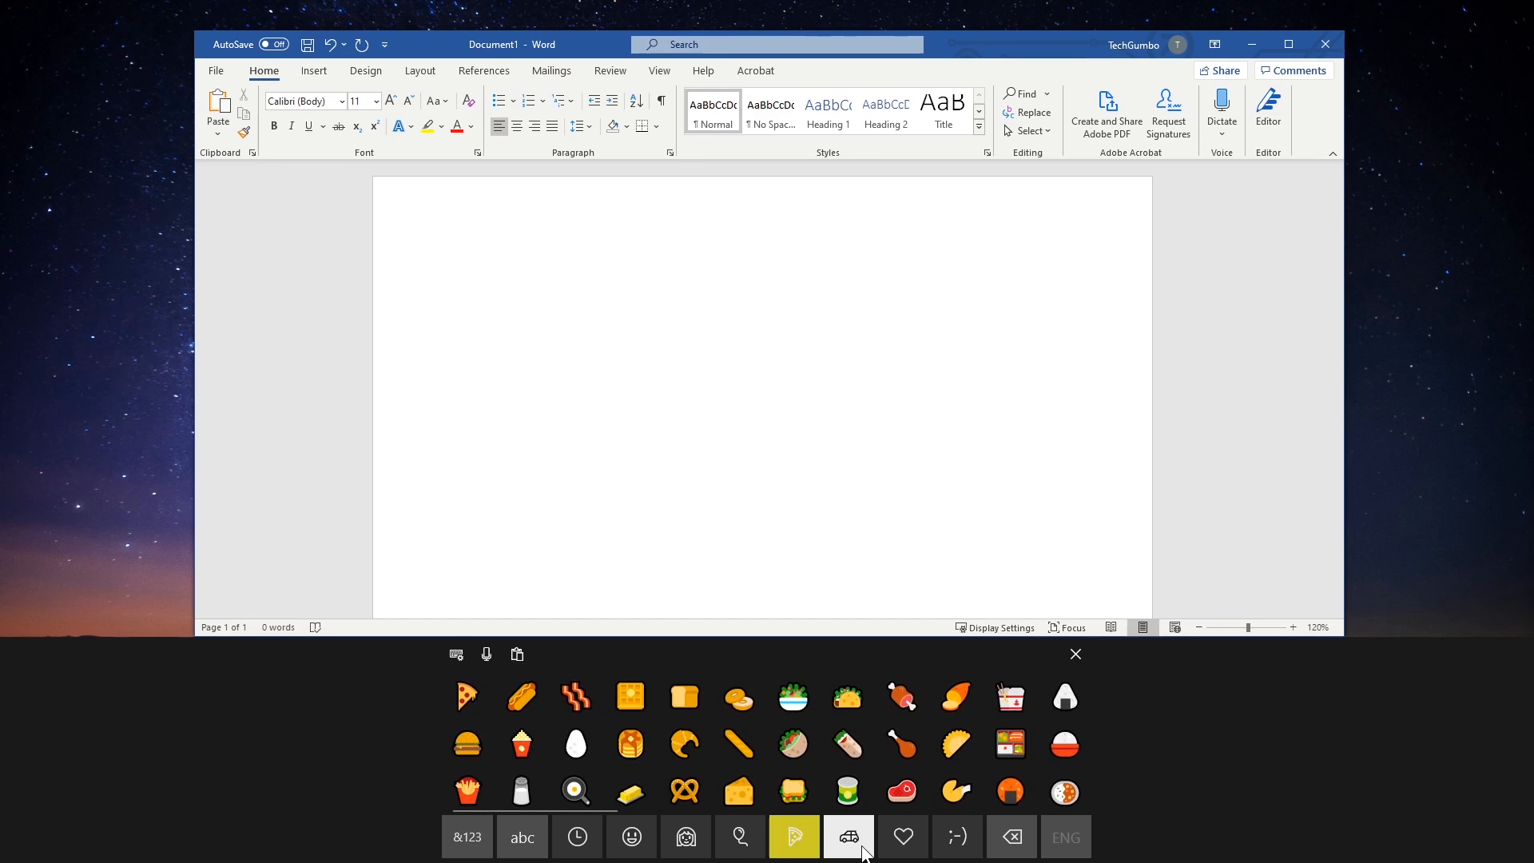
{"action": "left_click", "coordinate": [901, 837]}
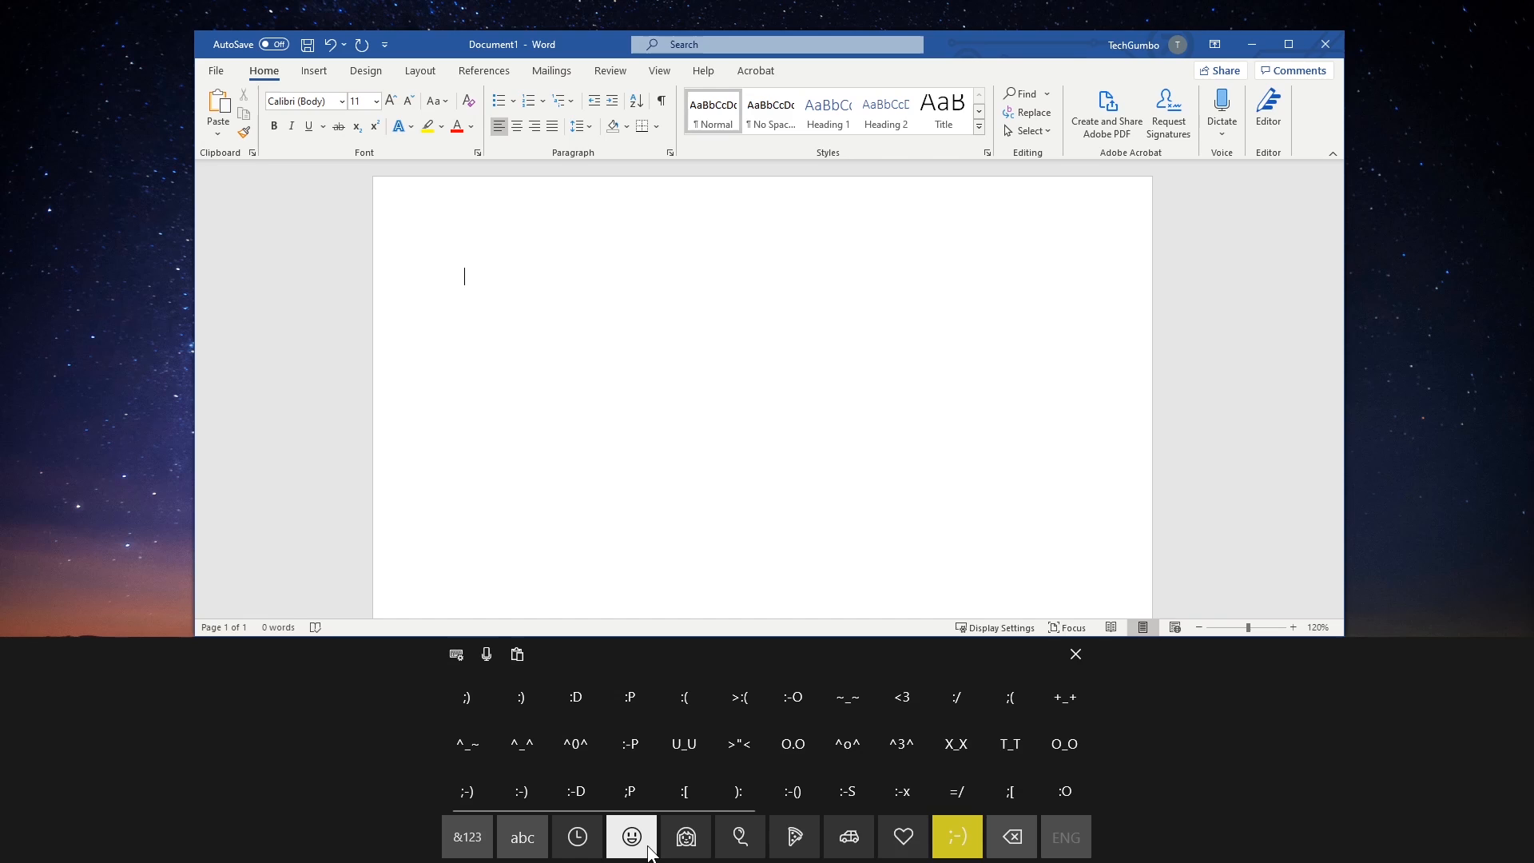
{"action": "left_click", "coordinate": [631, 837]}
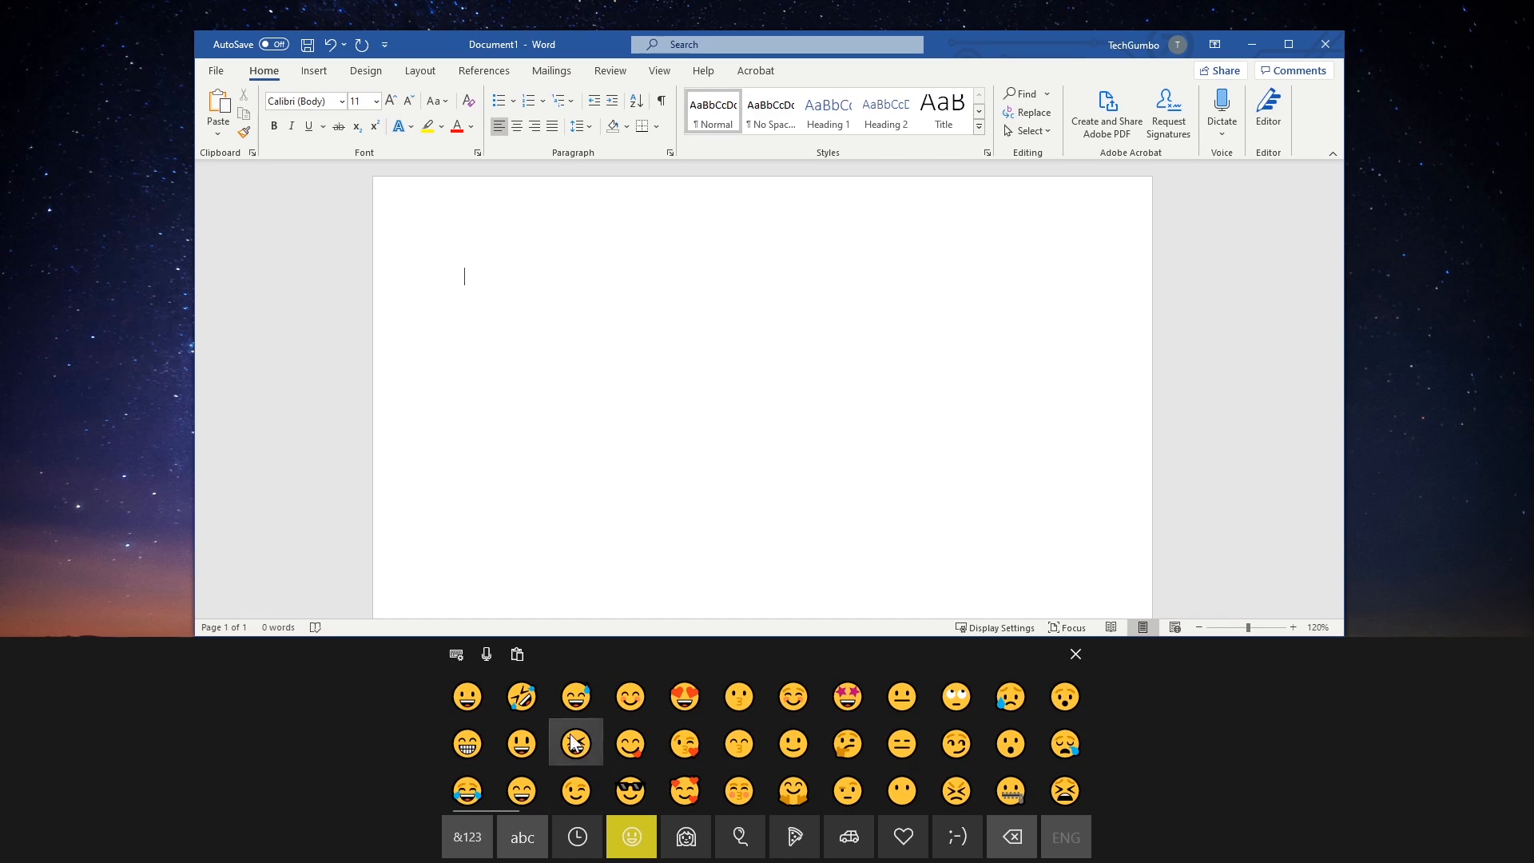
Insert smiley emoji into the document and close the touch keyboard.
{"action": "left_click", "coordinate": [684, 697]}
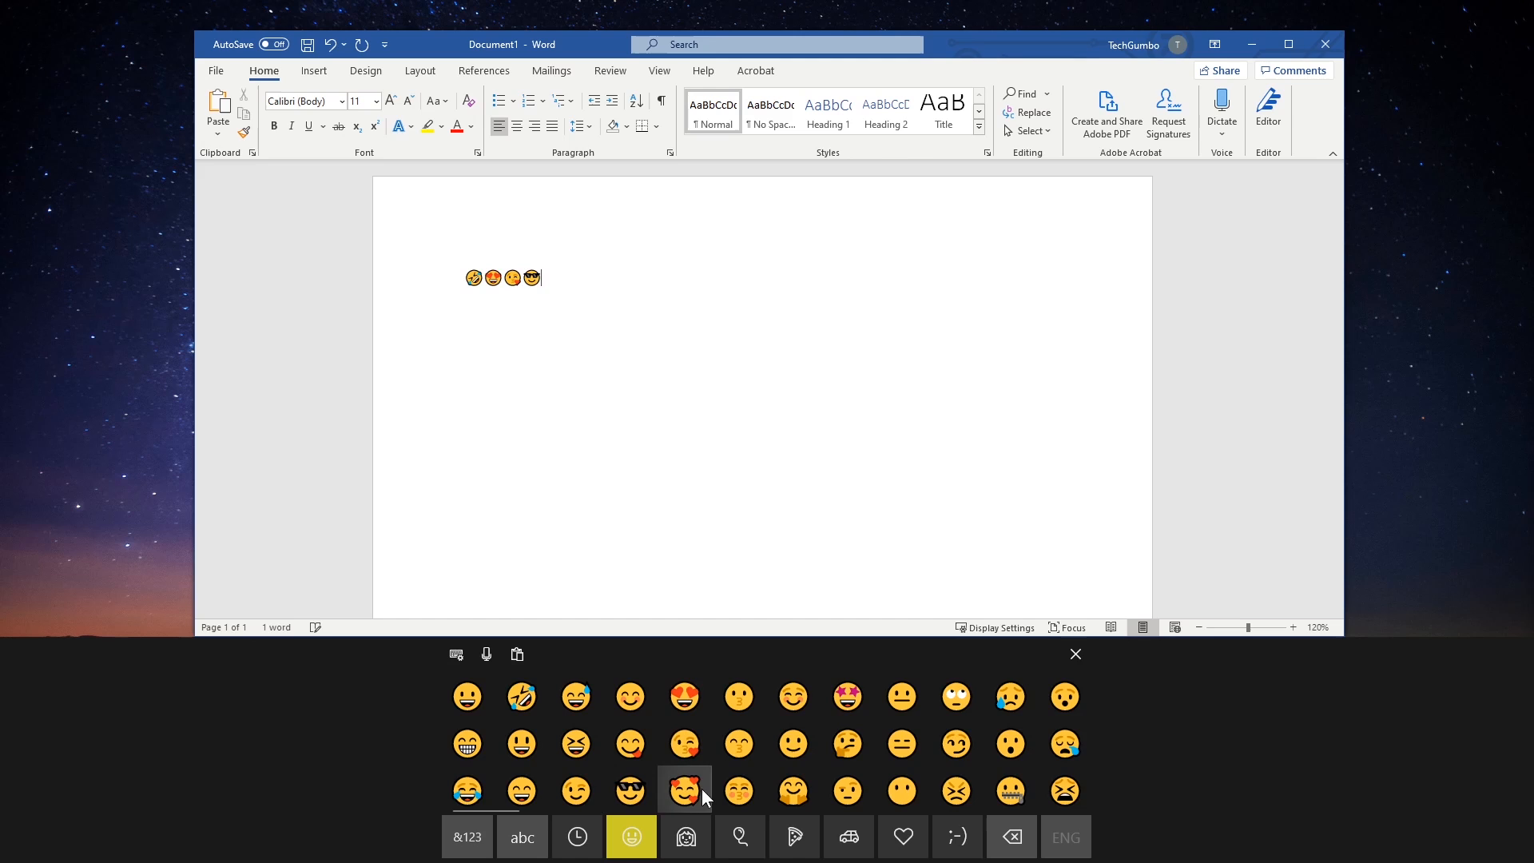
{"action": "left_click", "coordinate": [685, 790]}
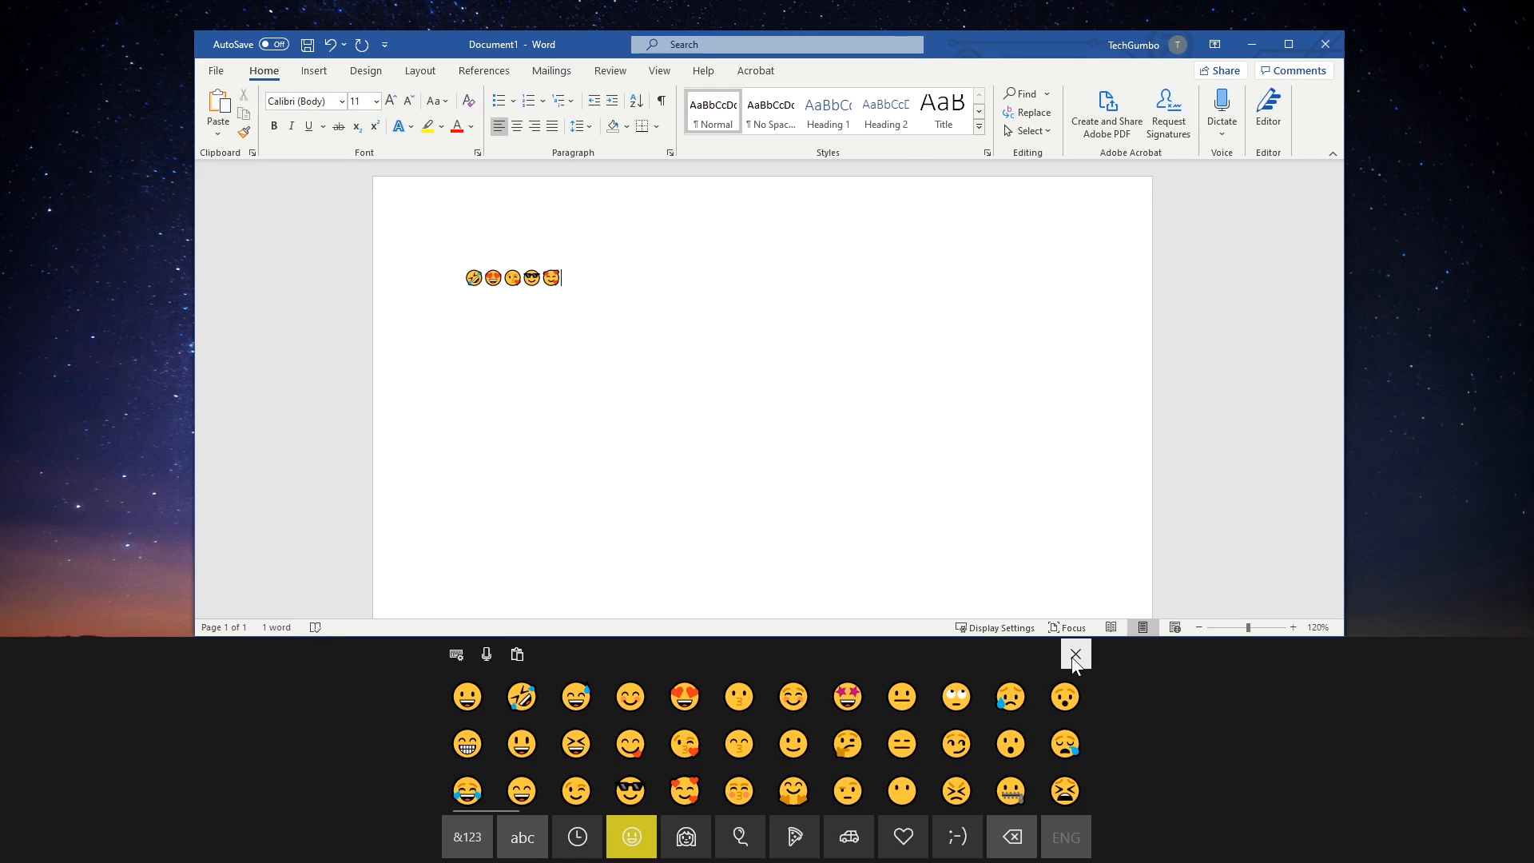
{"action": "left_click", "coordinate": [1074, 654]}
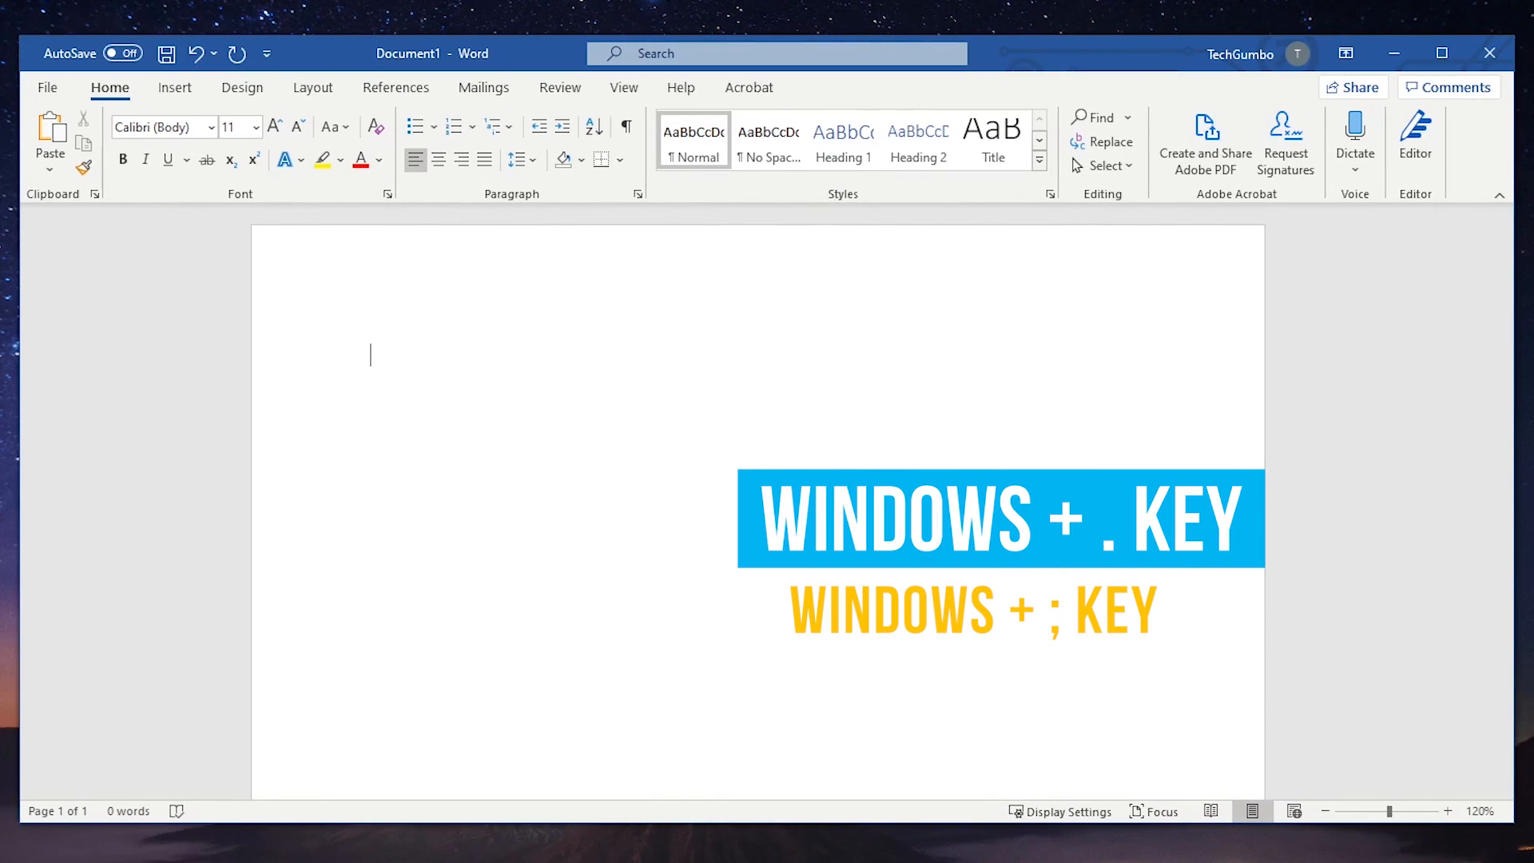
Open the Windows emoji picker with Win+. over the blank document.
{"action": "key", "text": "win+."}
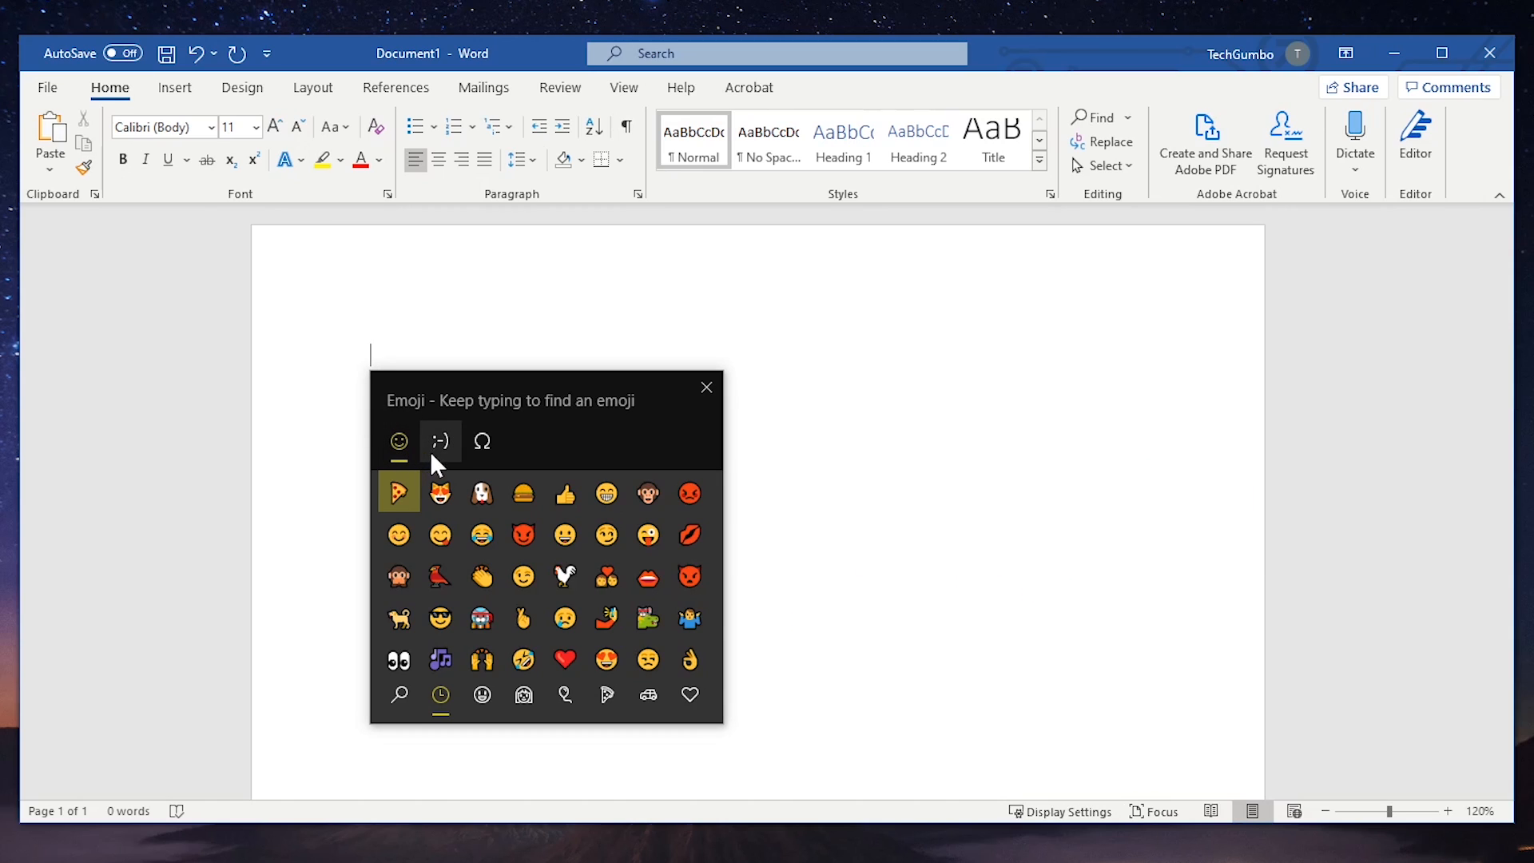
Preview the Kaomoji and Symbols tabs, then return to the Emoji tab.
{"action": "left_click", "coordinate": [481, 441]}
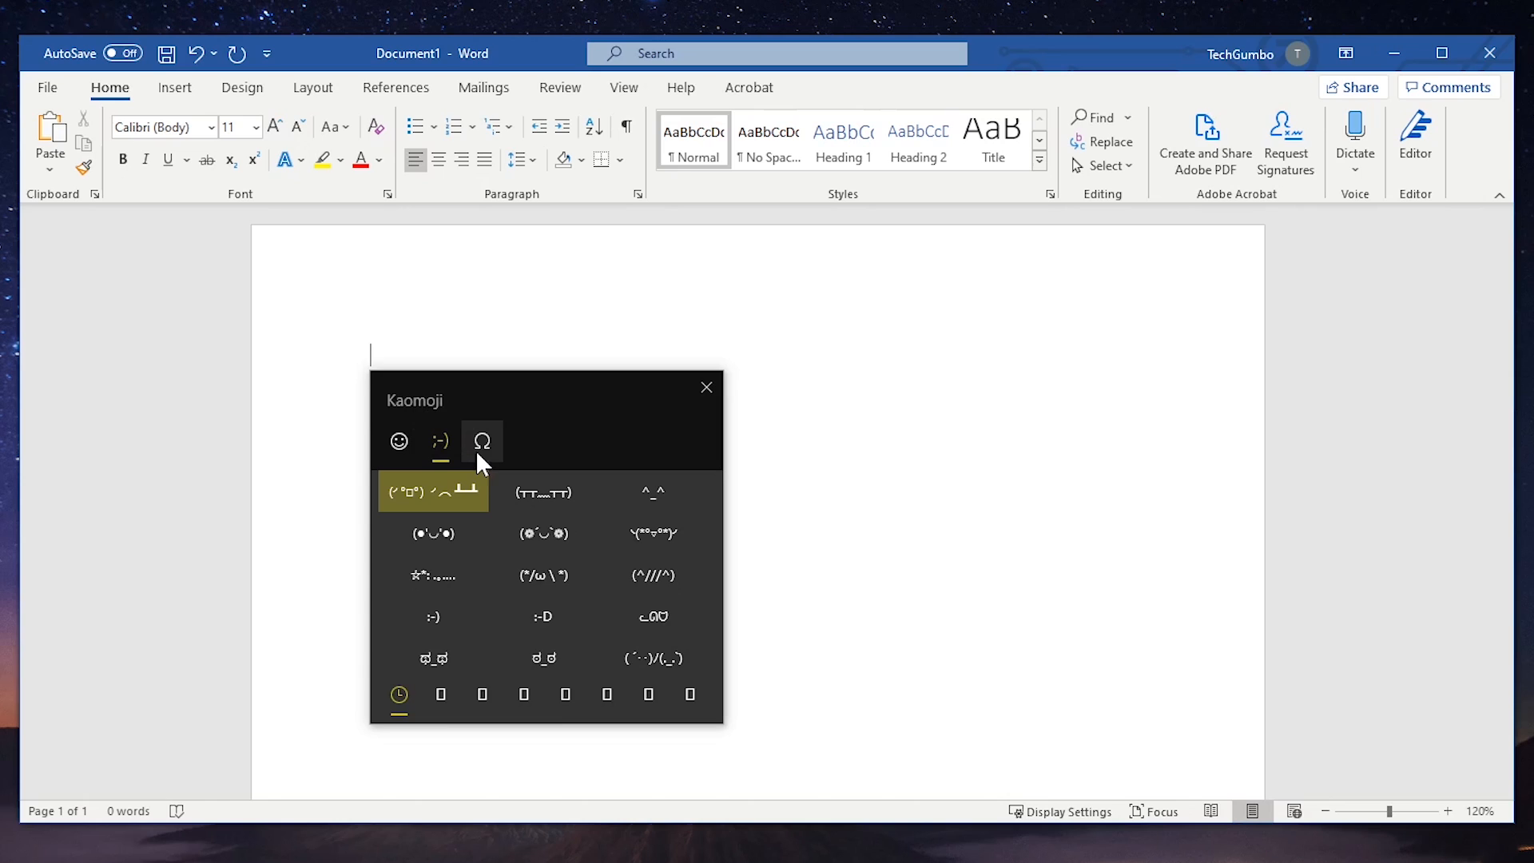
{"action": "left_click", "coordinate": [481, 441]}
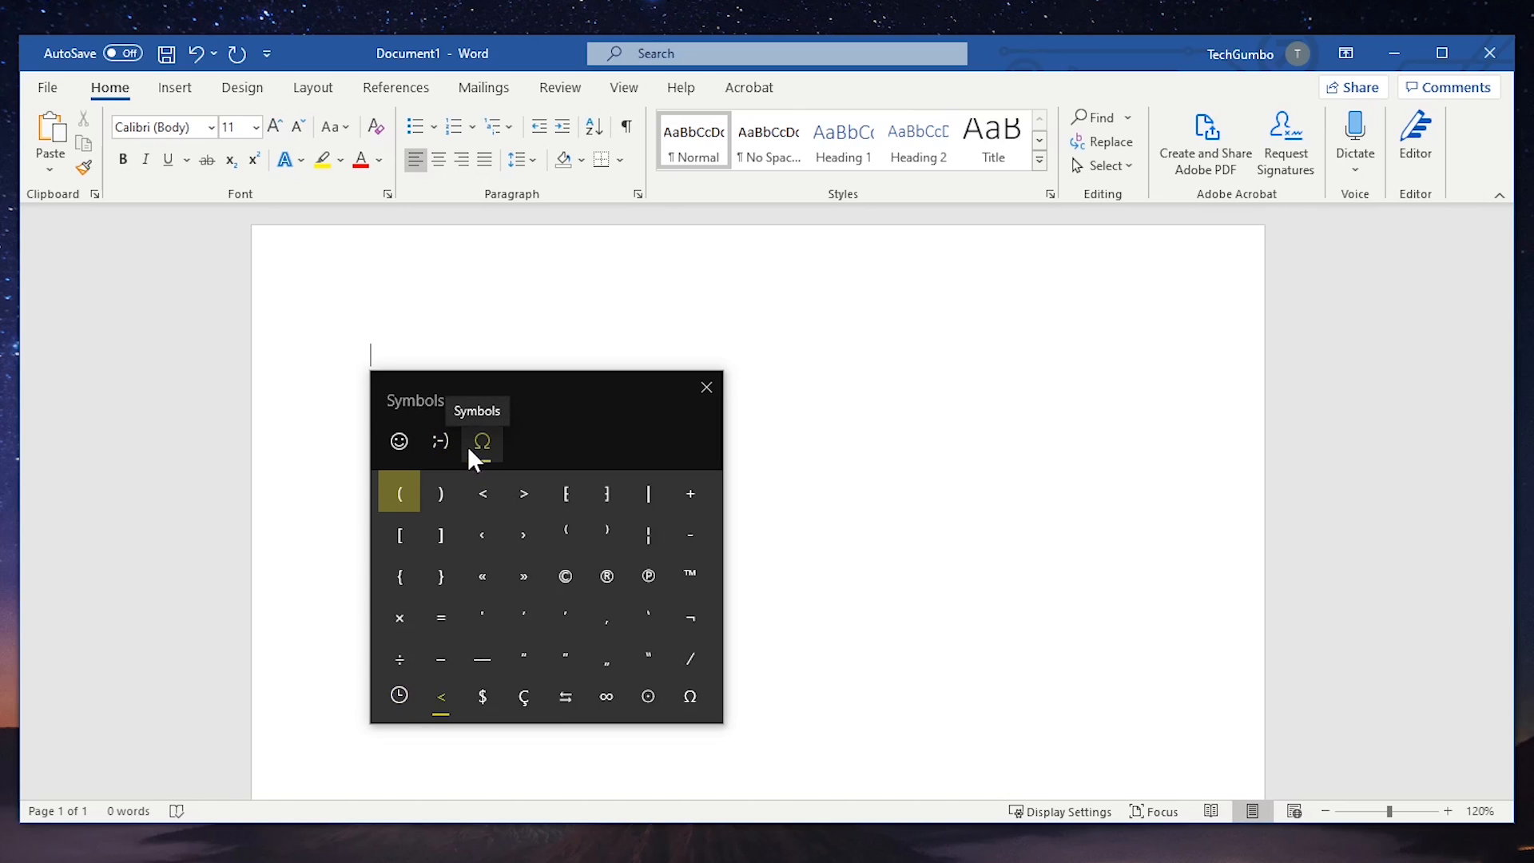
{"action": "left_click", "coordinate": [398, 441]}
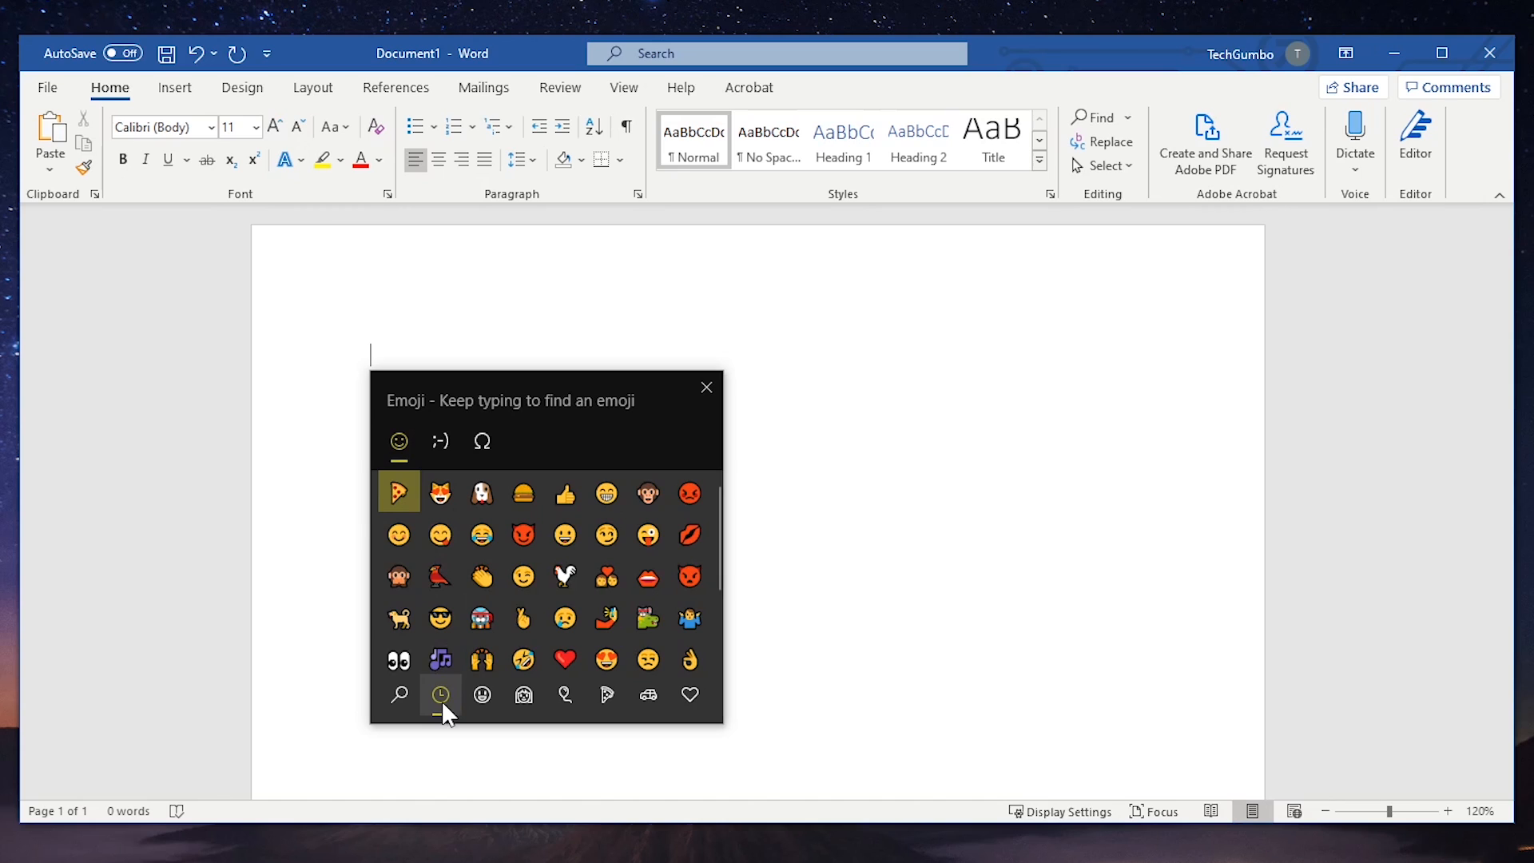
Browse the people and vehicle emoji, then insert two smiling faces.
{"action": "left_click", "coordinate": [523, 694]}
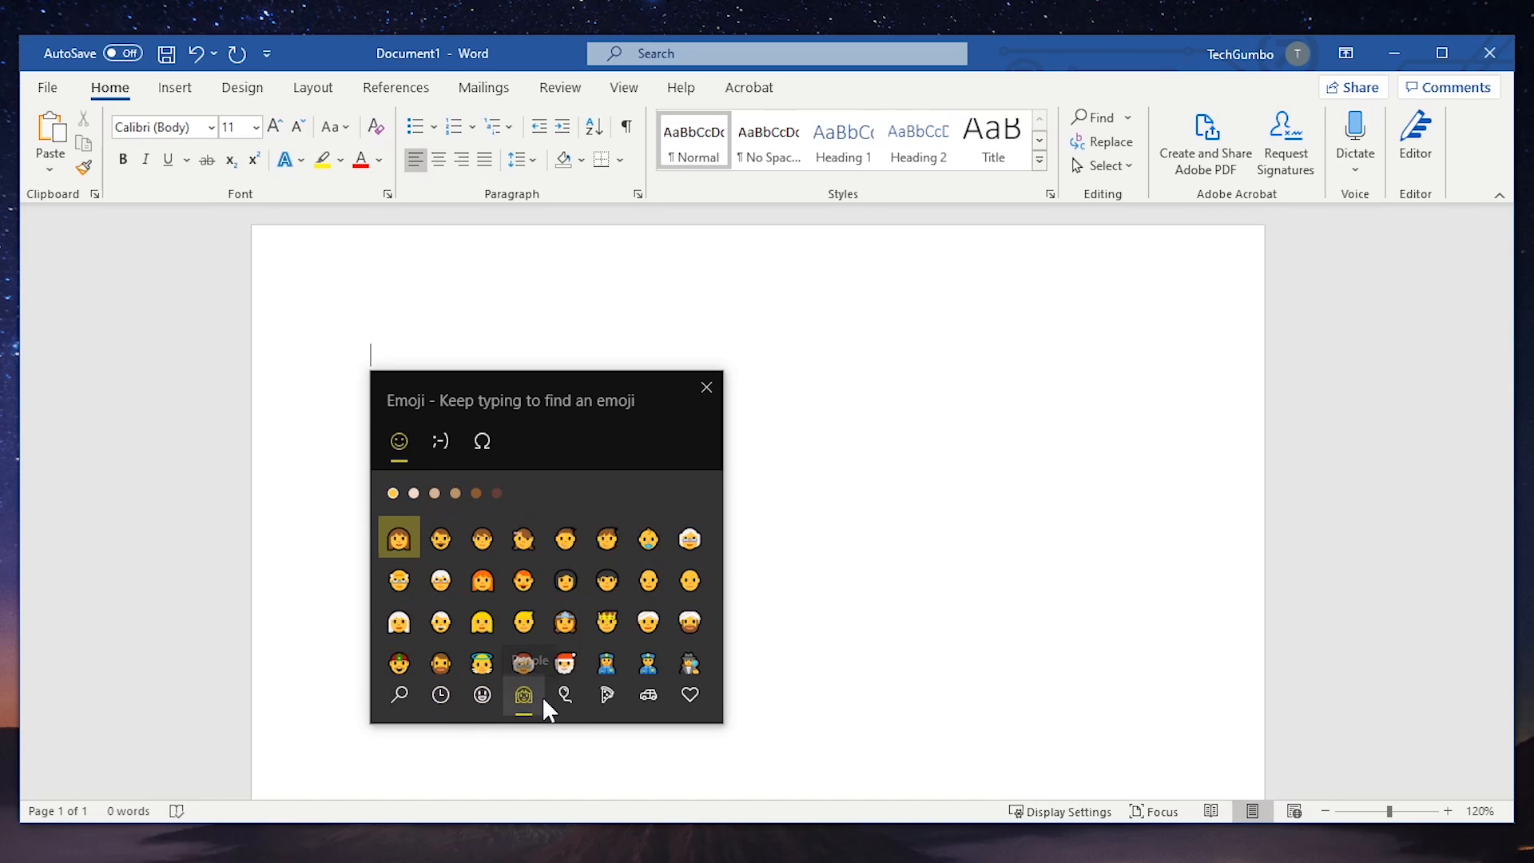
{"action": "left_click", "coordinate": [648, 694]}
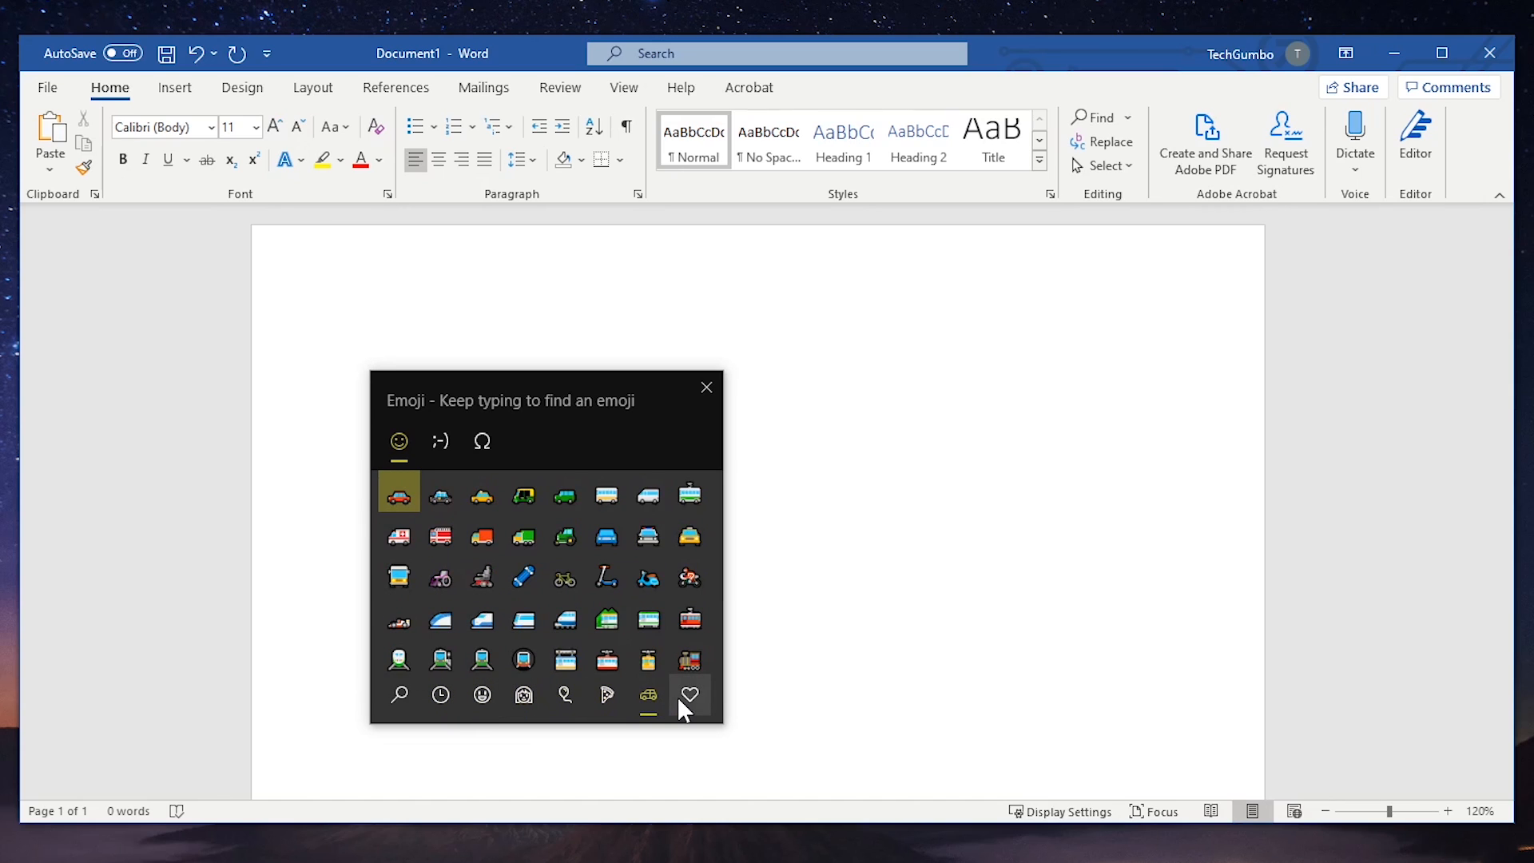
{"action": "left_click", "coordinate": [481, 695]}
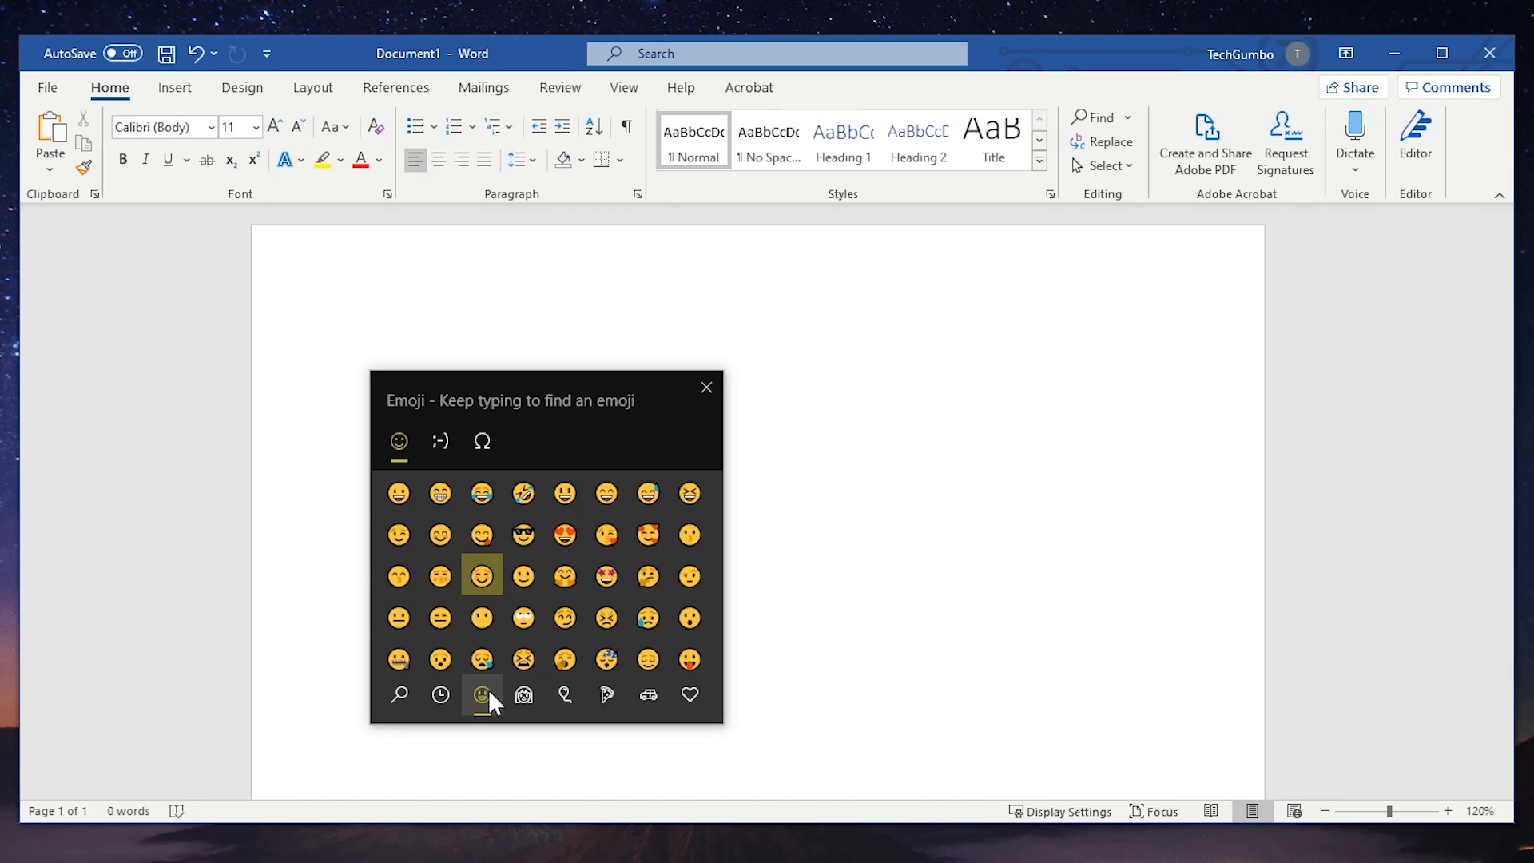
{"action": "left_click", "coordinate": [481, 575]}
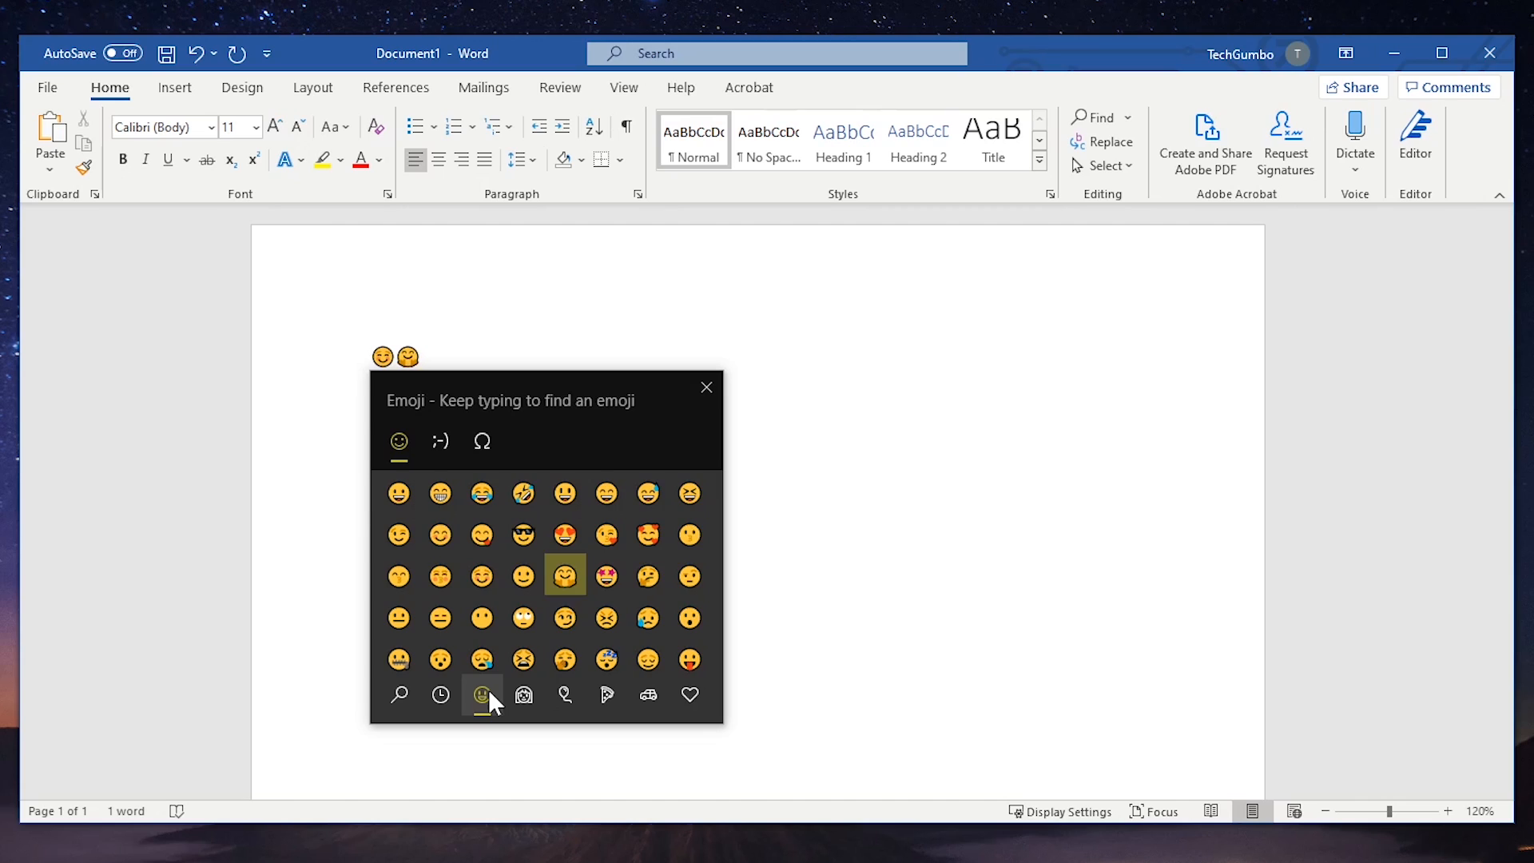
{"action": "left_click", "coordinate": [607, 655]}
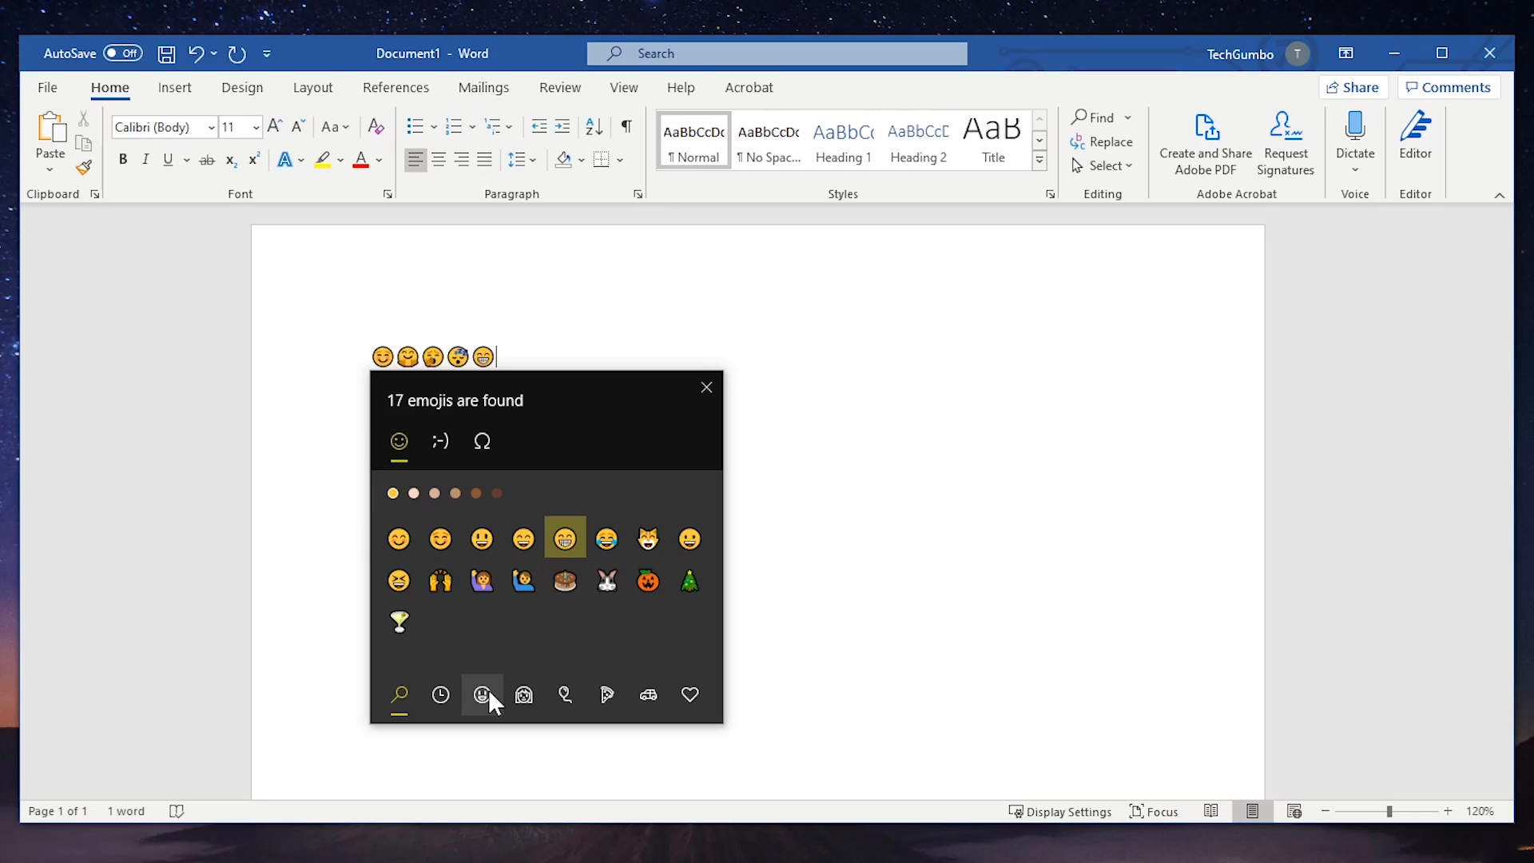
Search emoji for angry, kiss, thumbs, pizza, cat and mon, inserting the cat face.
{"action": "type", "text": "angry"}
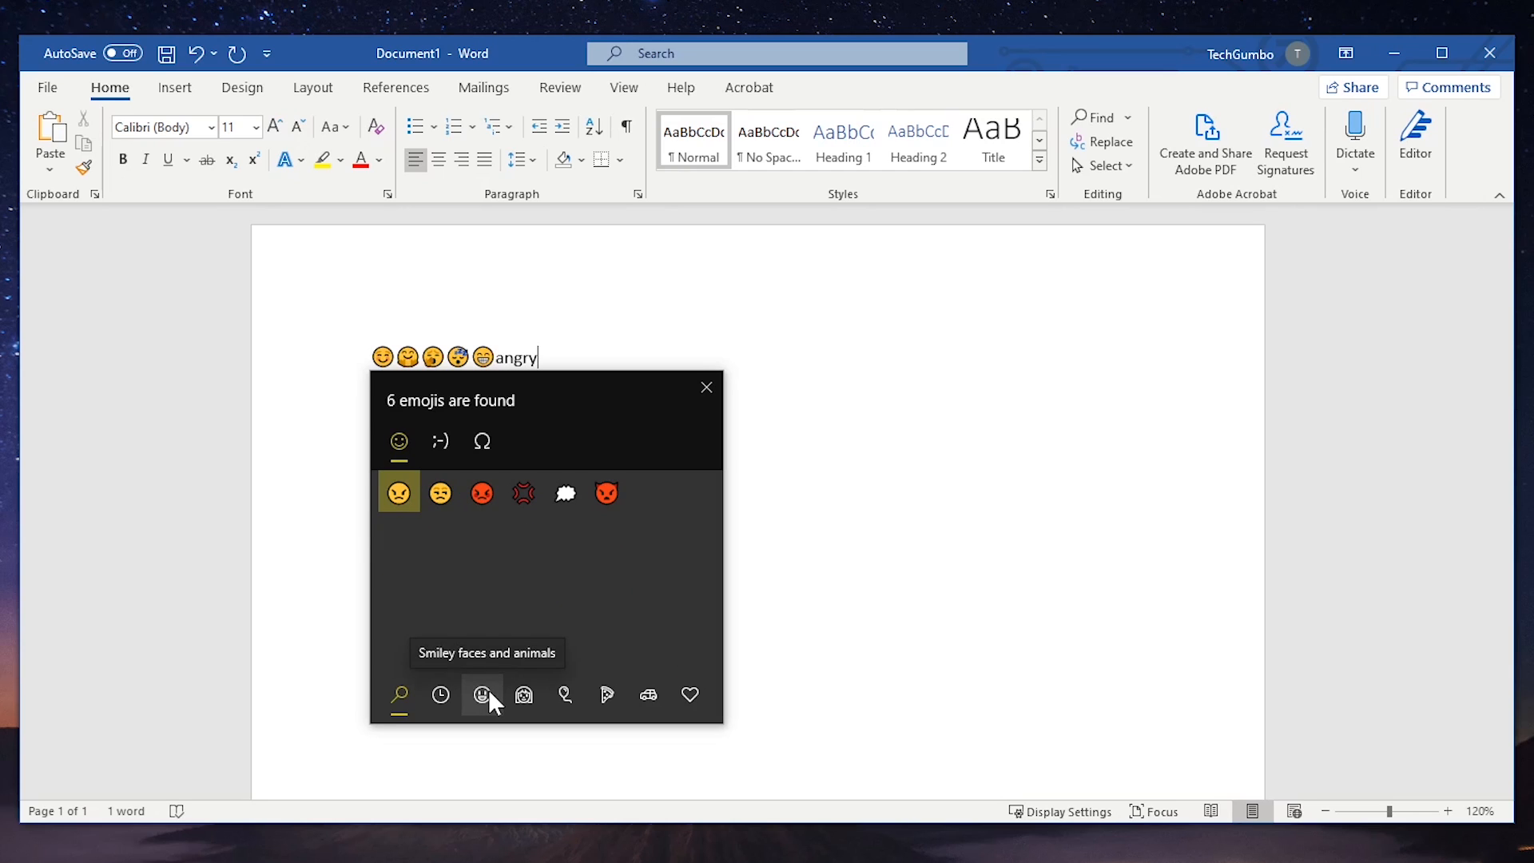
{"action": "type", "text": "kis"}
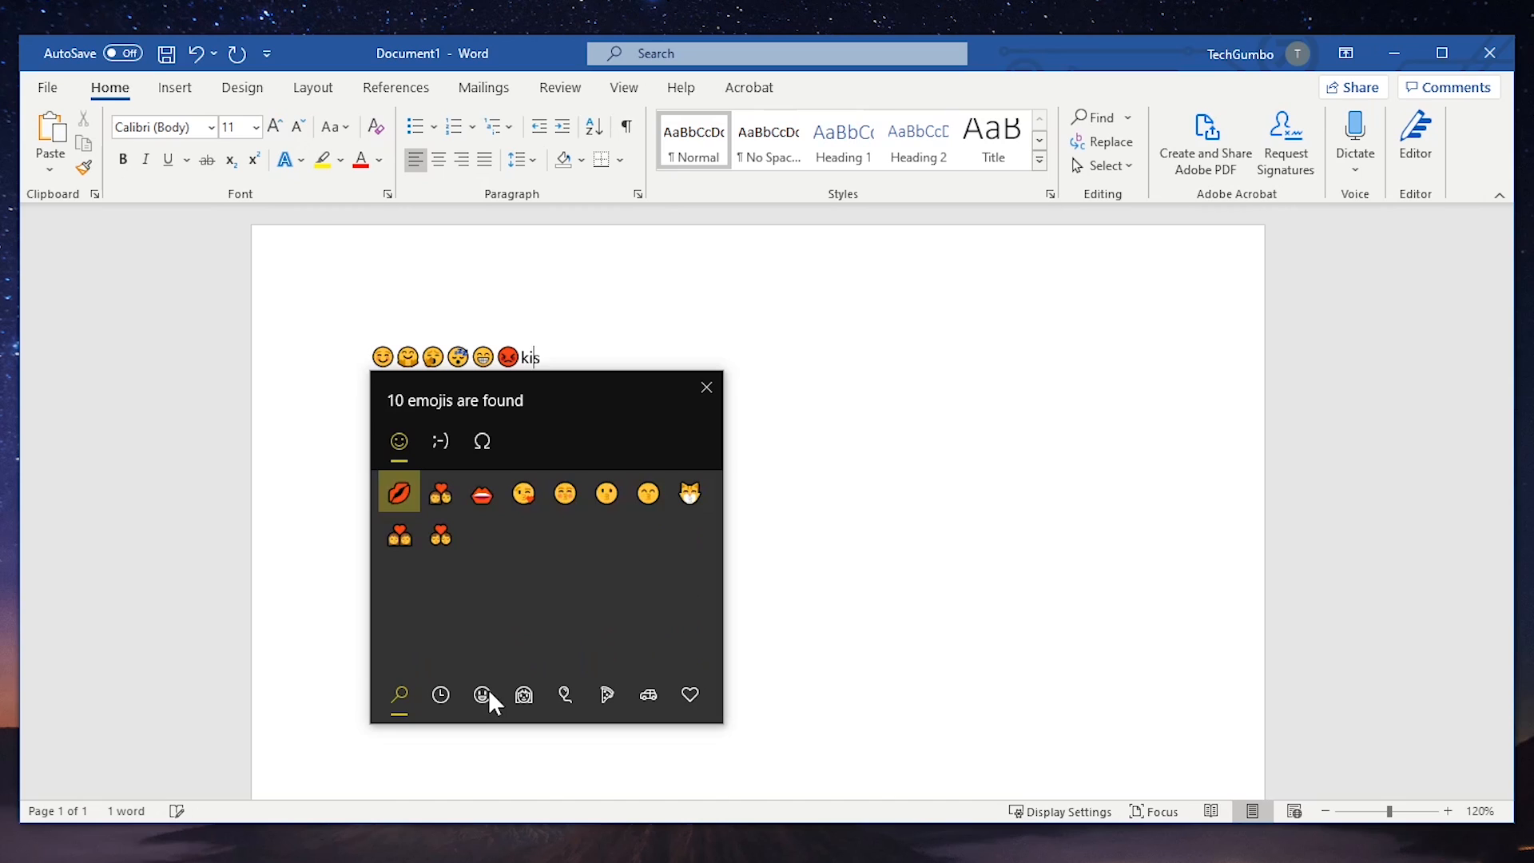
{"action": "type", "text": "thu"}
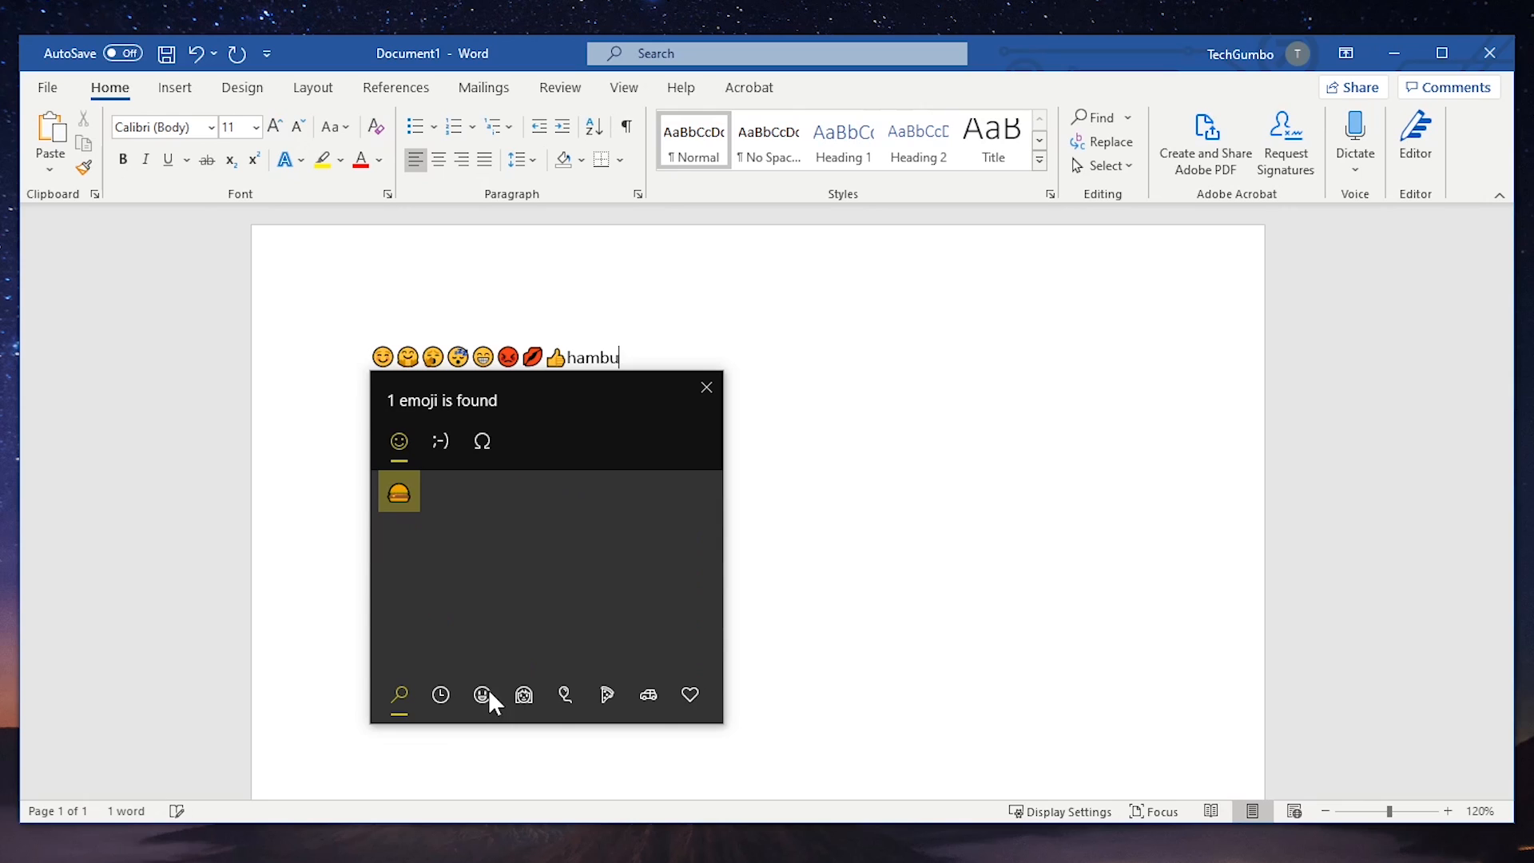
{"action": "type", "text": "pizz"}
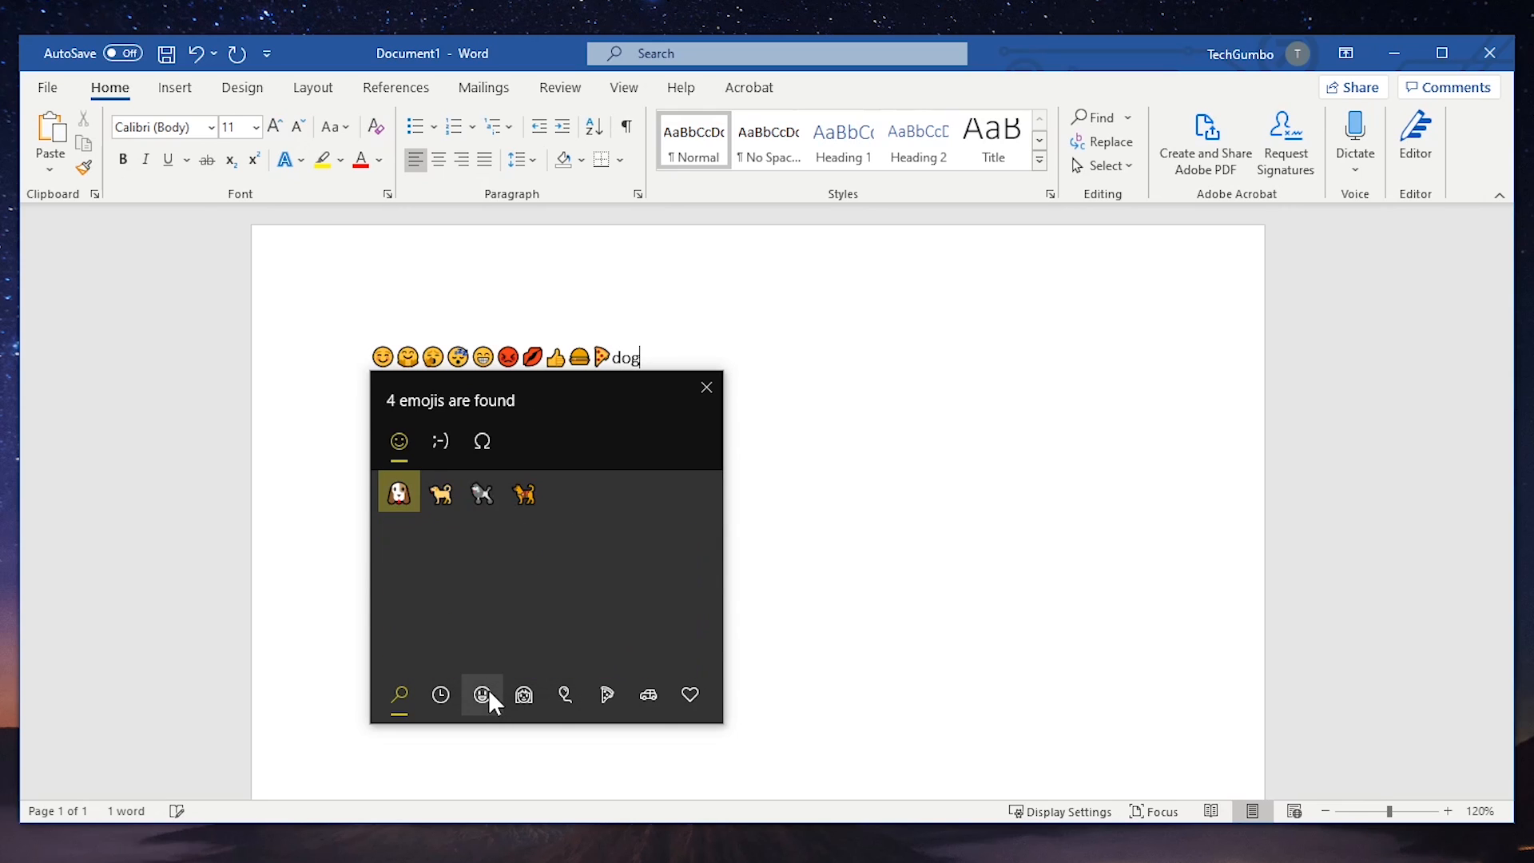
{"action": "type", "text": "cat"}
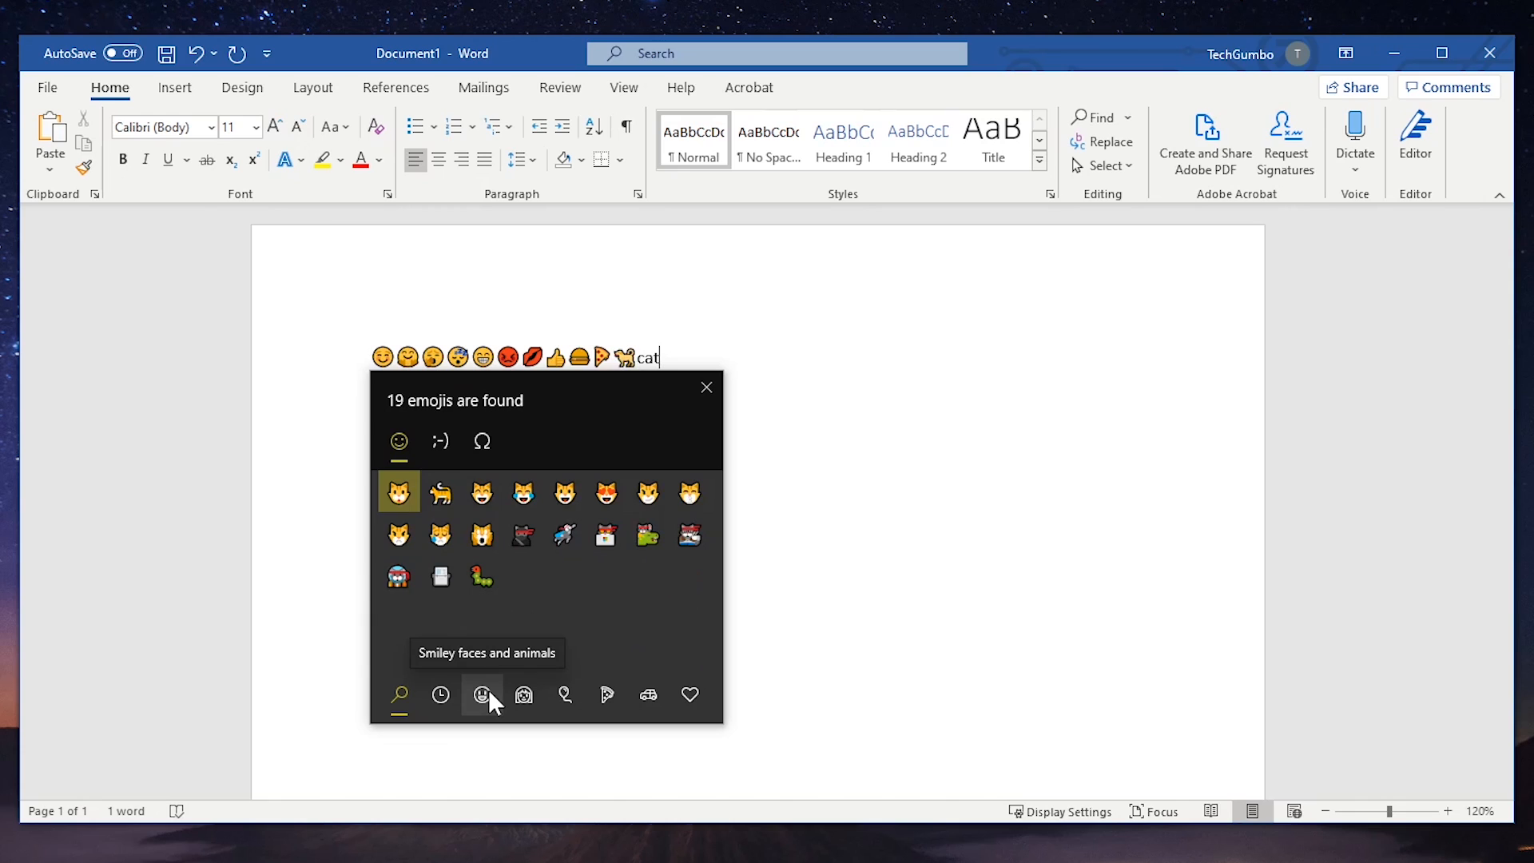
{"action": "left_click", "coordinate": [606, 492]}
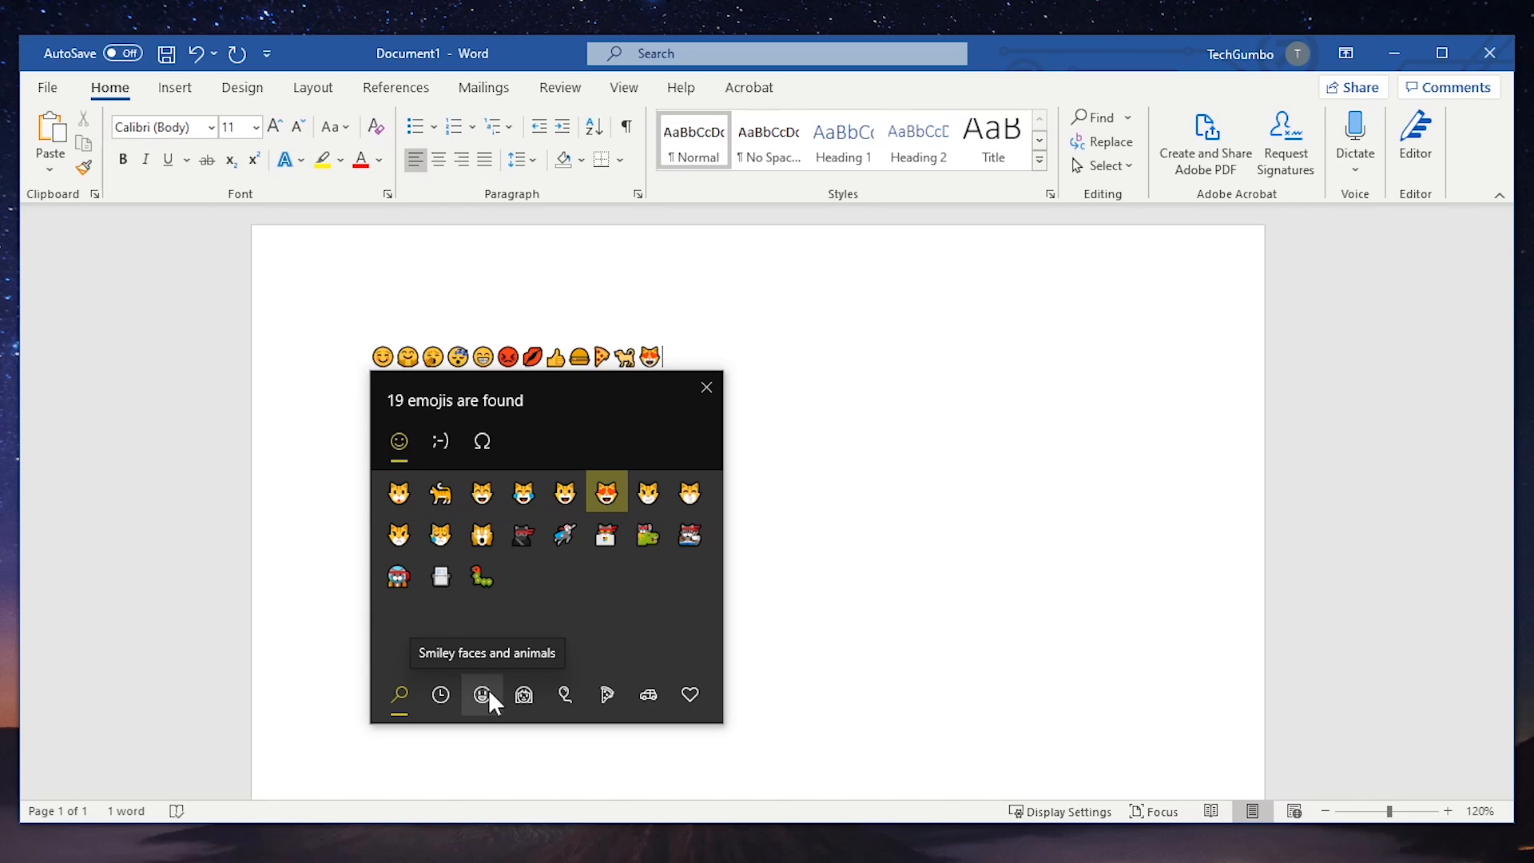
{"action": "type", "text": "mon"}
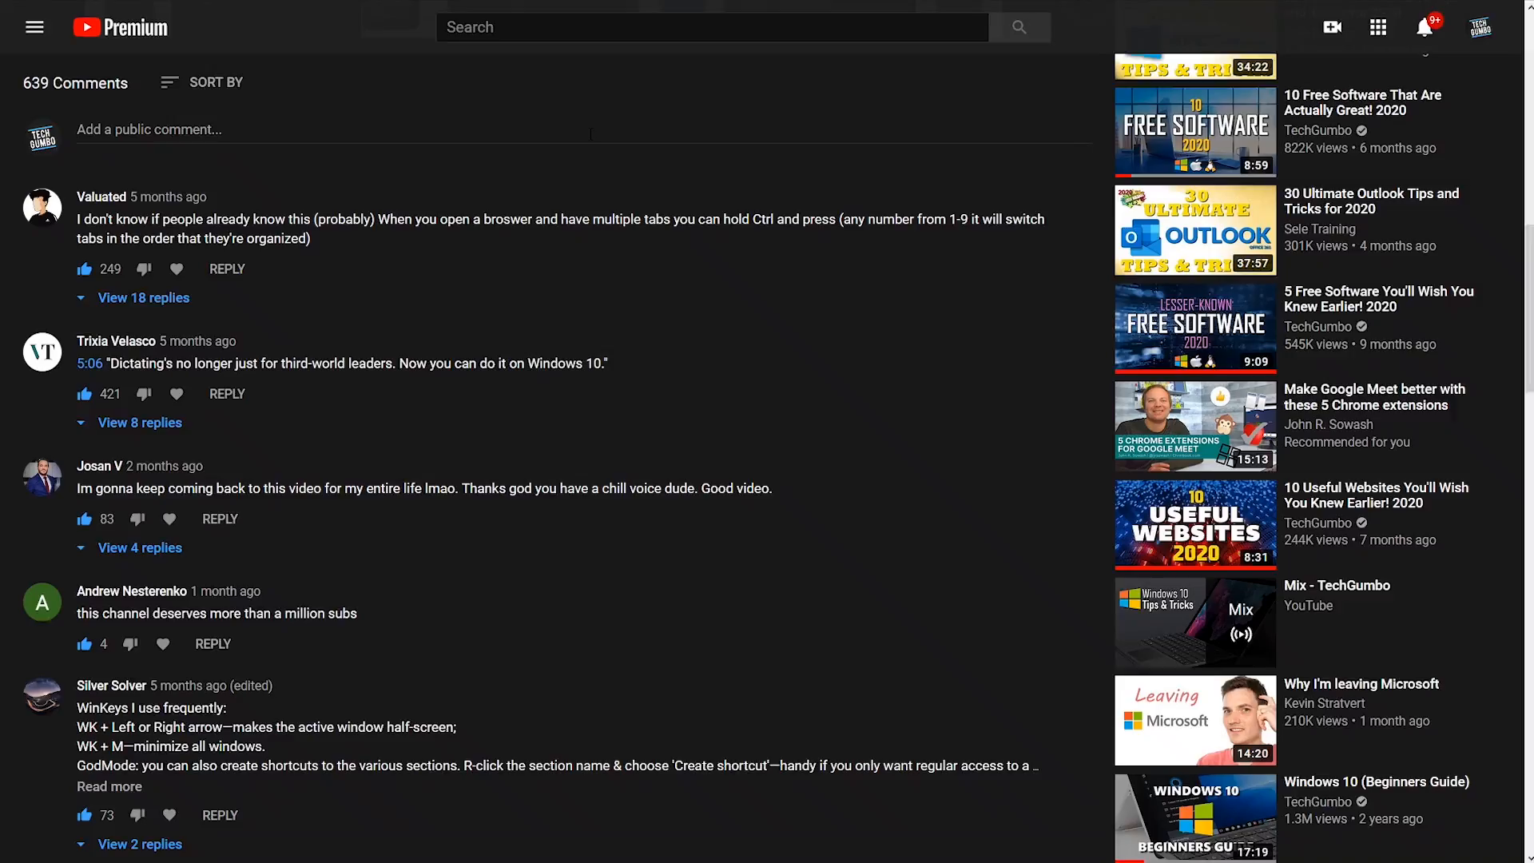
Write the comment 'That was amazing!' and append an emoji found by searching 'smile'.
{"action": "type", "text": "That was amazing"}
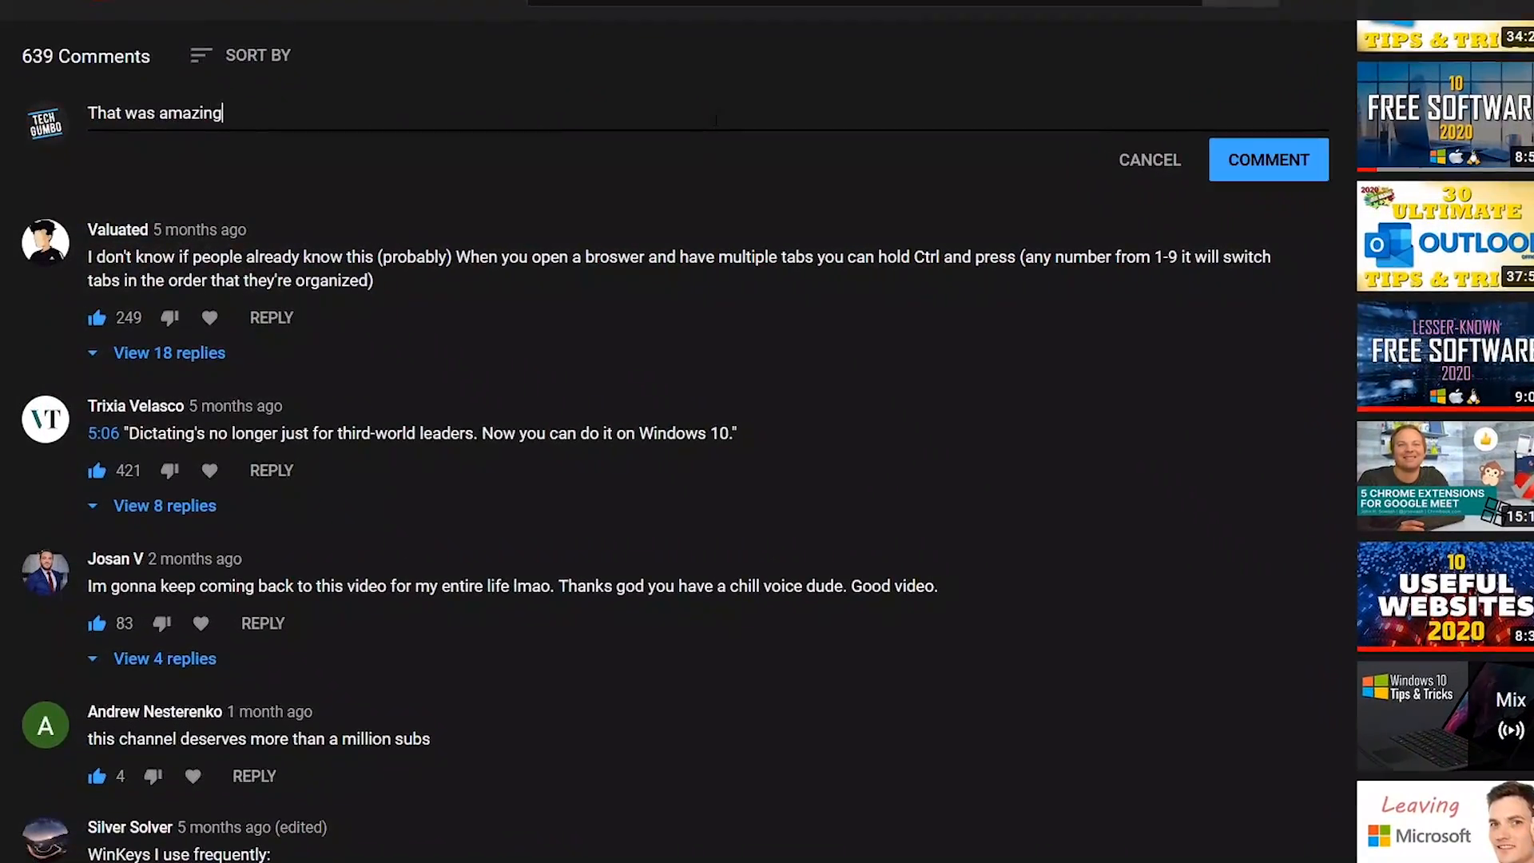
{"action": "type", "text": "!"}
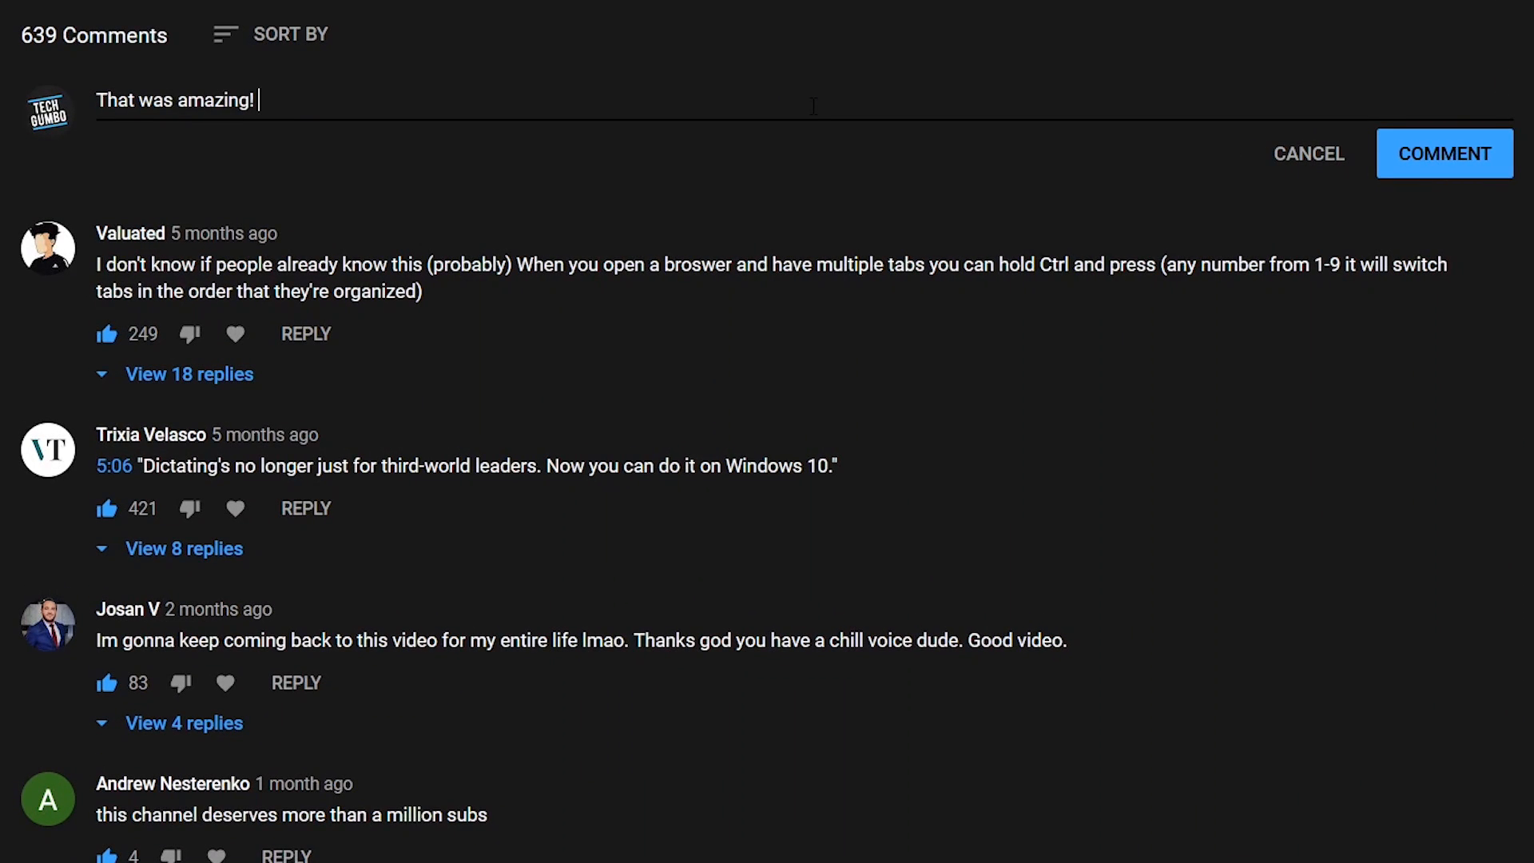
{"action": "key", "text": "win+."}
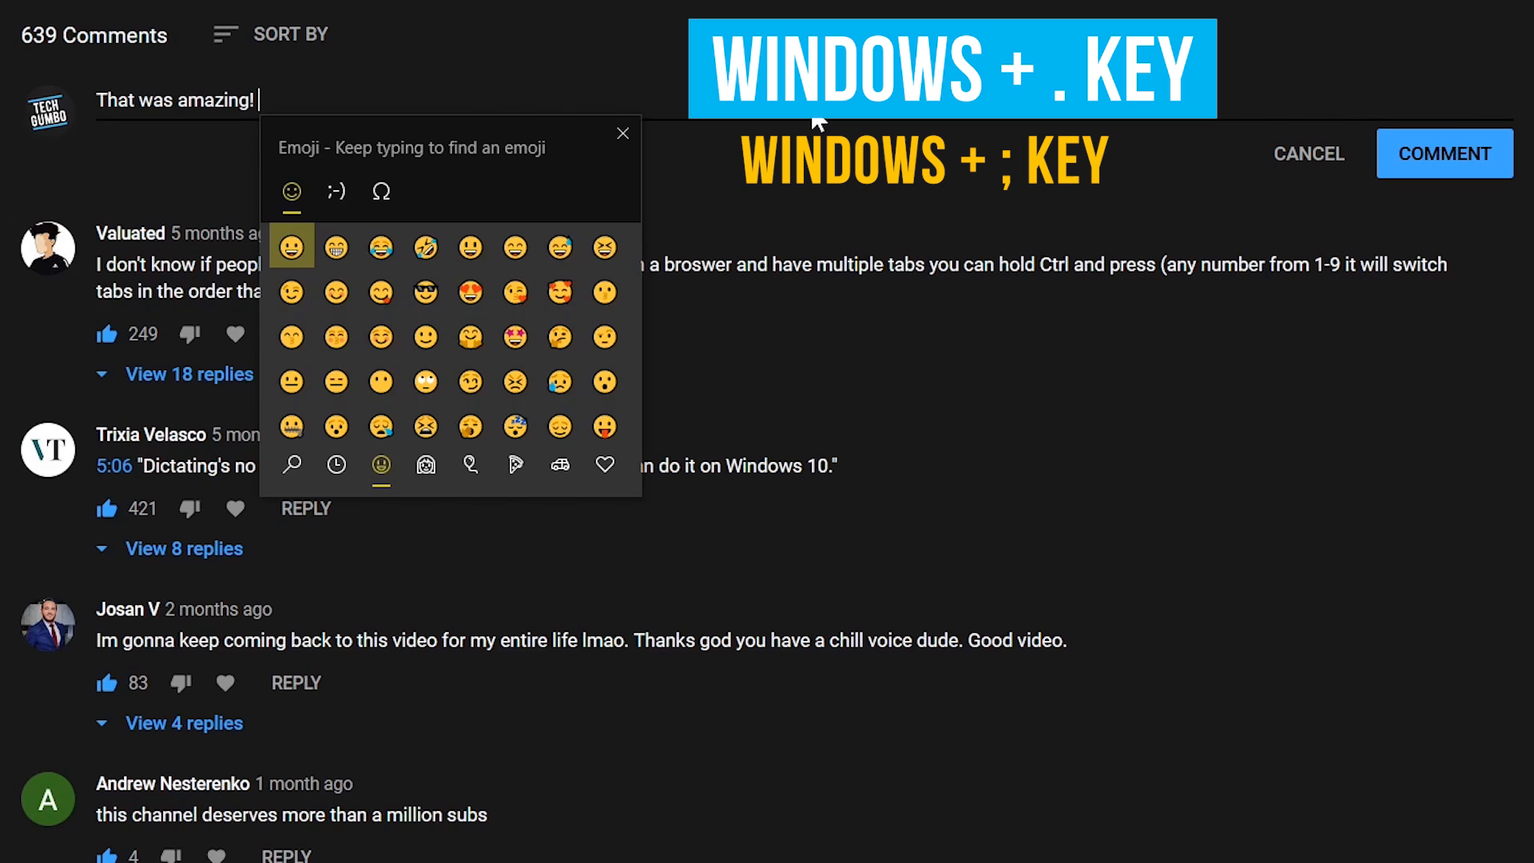
{"action": "type", "text": "smi"}
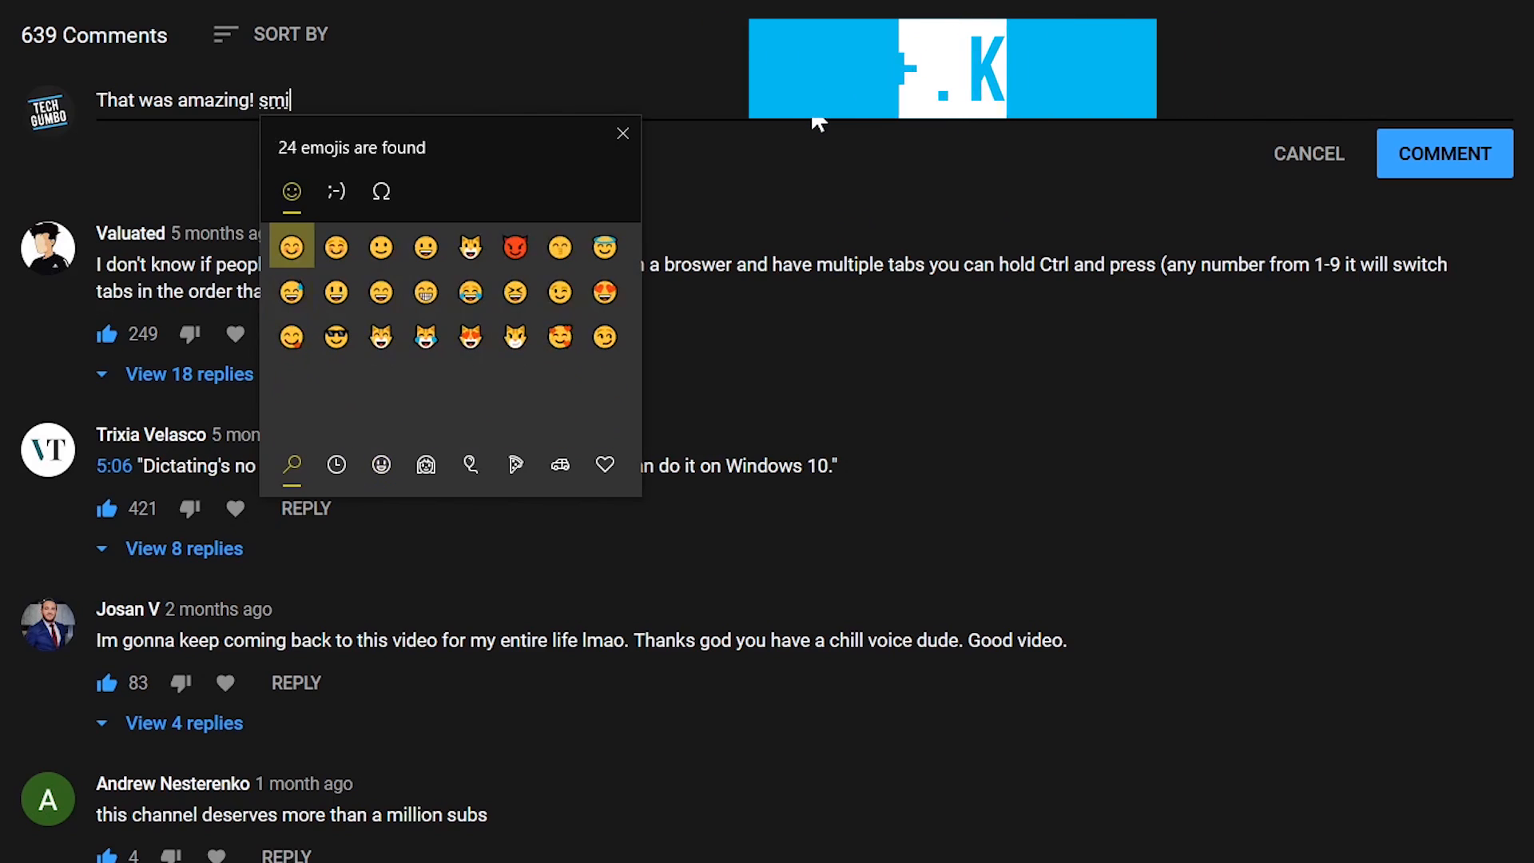
{"action": "type", "text": "le"}
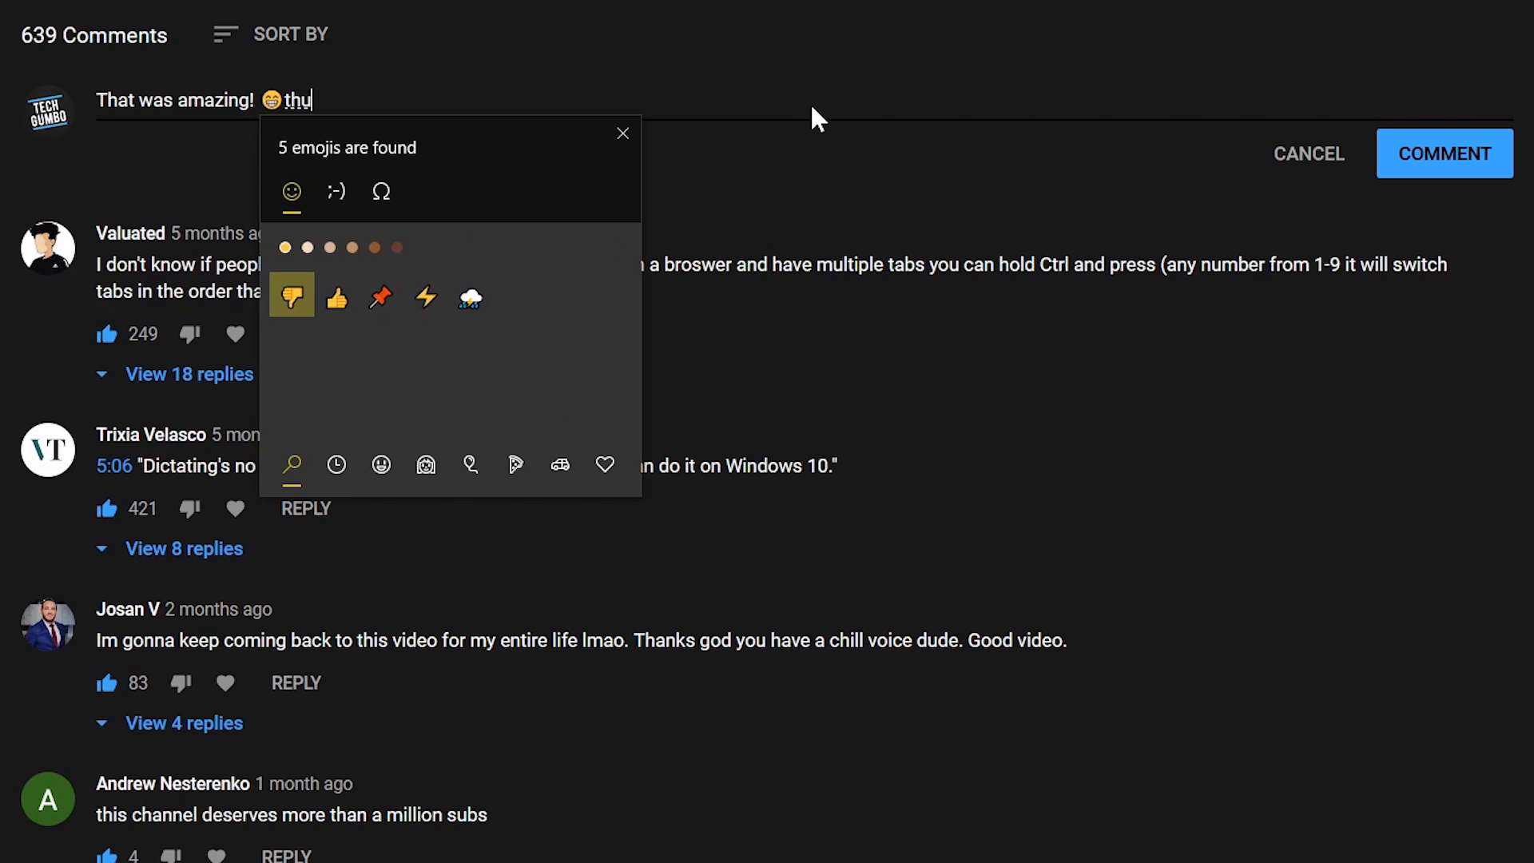
{"action": "left_click", "coordinate": [337, 296]}
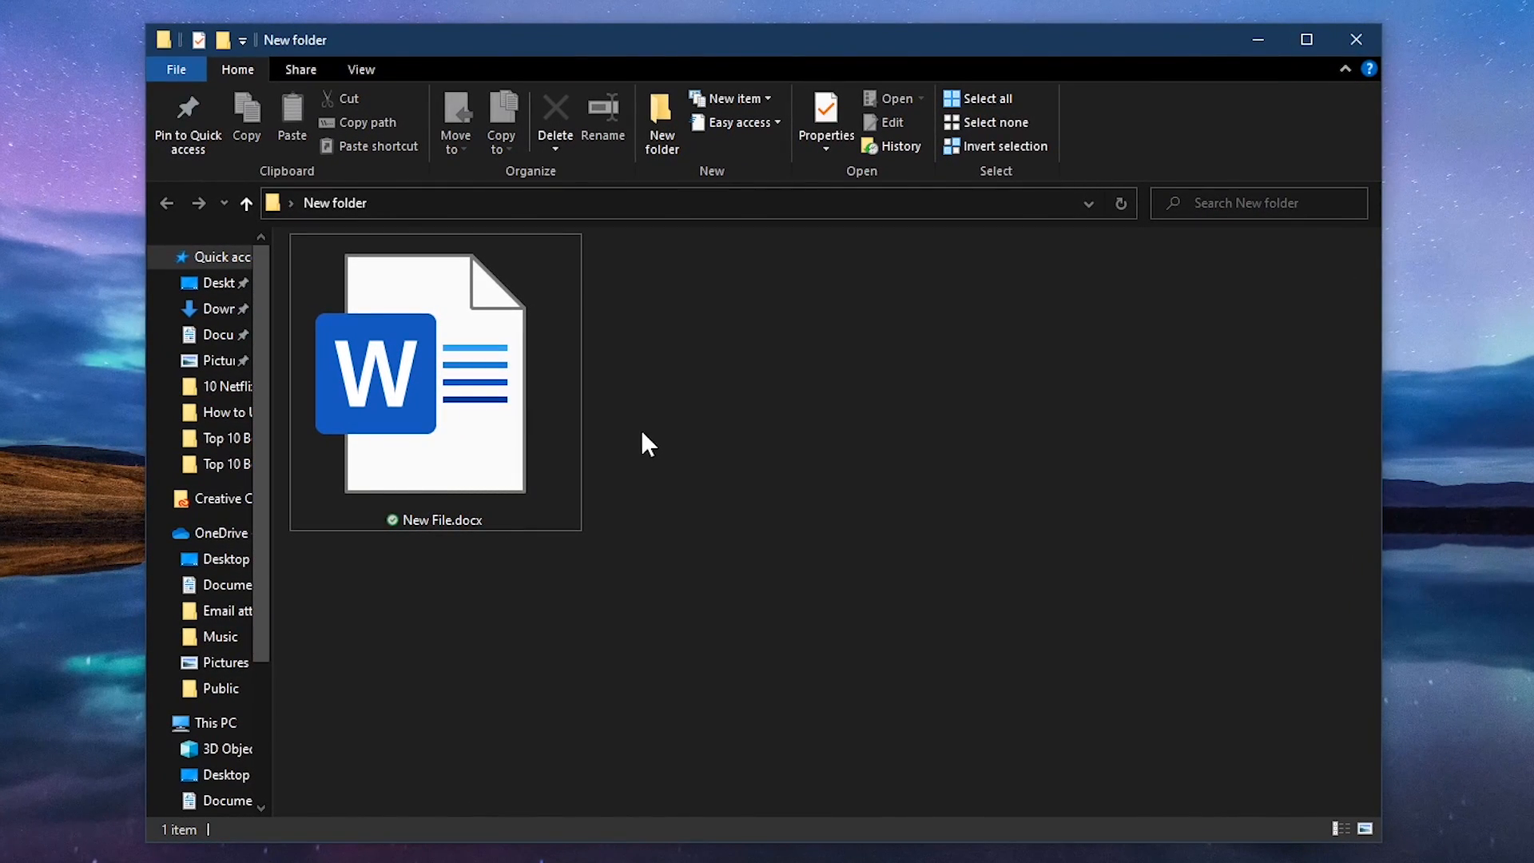
{"action": "mouse_move", "coordinate": [424, 528]}
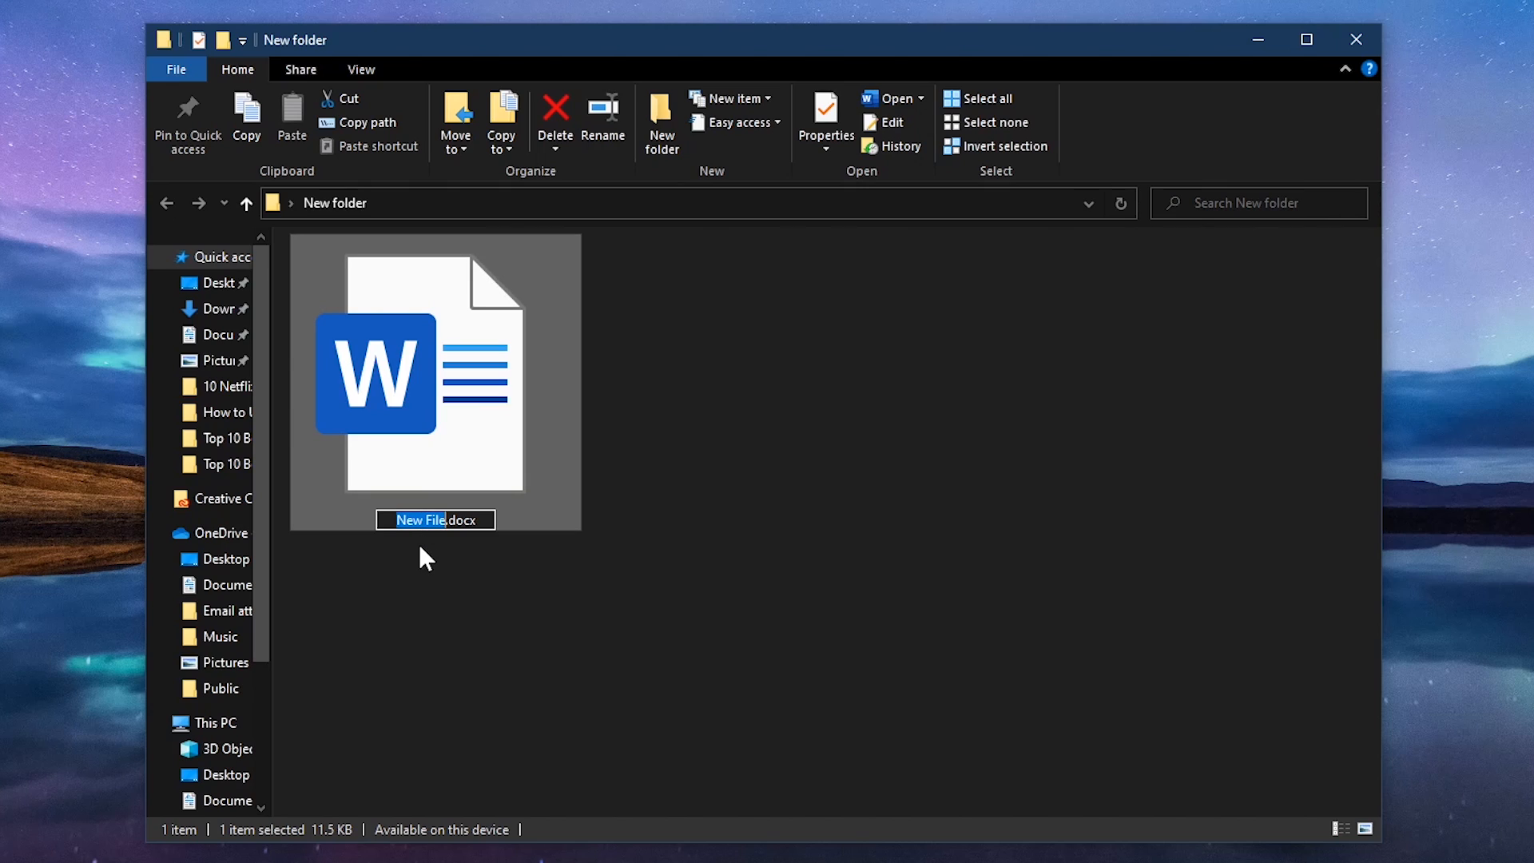
Search 'pig' in the emoji picker and insert the pig face into the file name.
{"action": "key", "text": "Win+."}
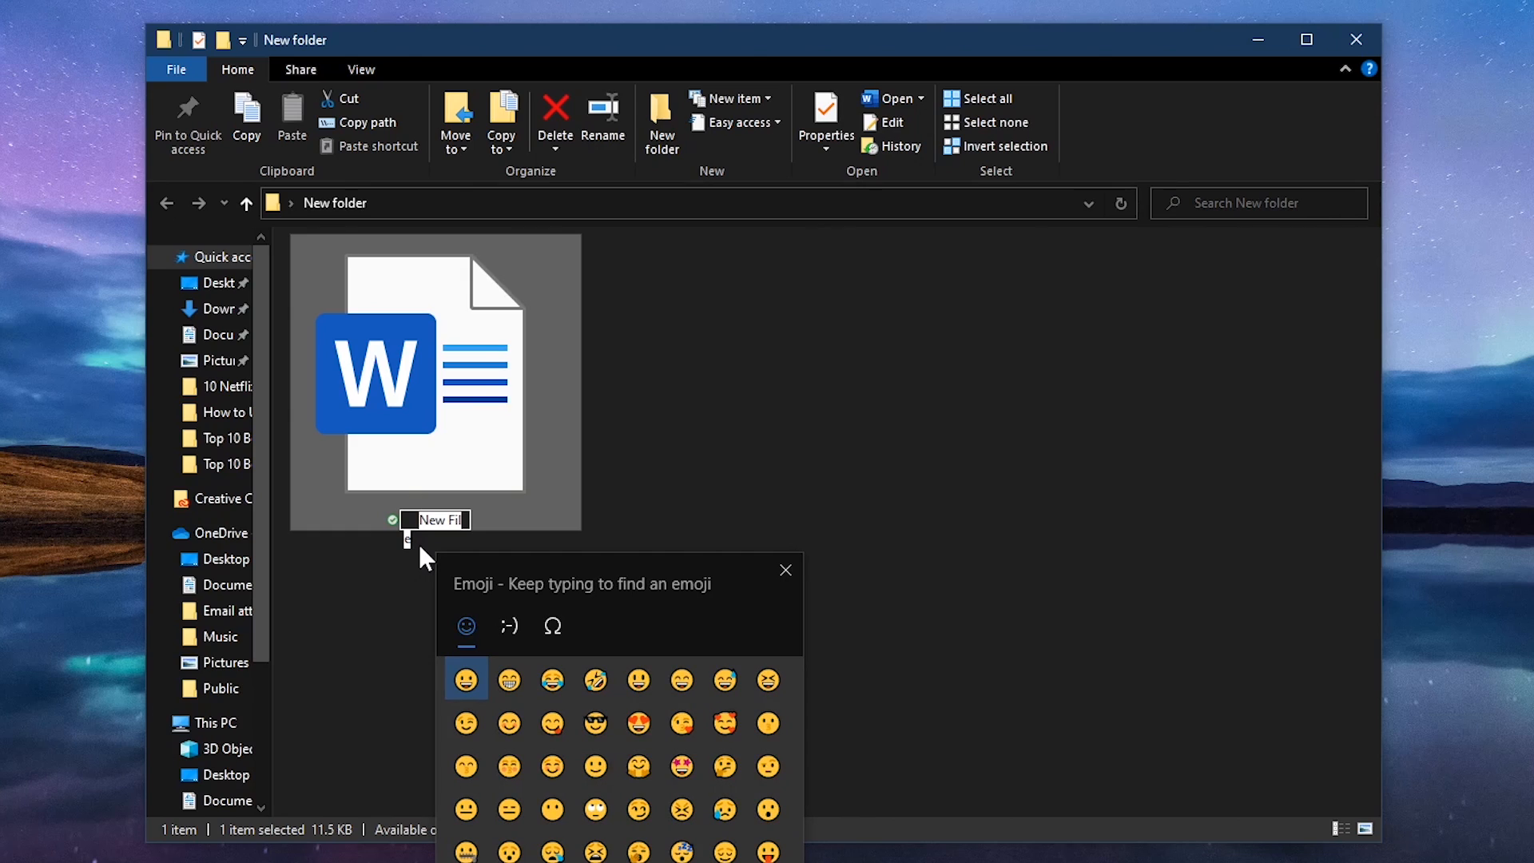
{"action": "type", "text": "Pigx"}
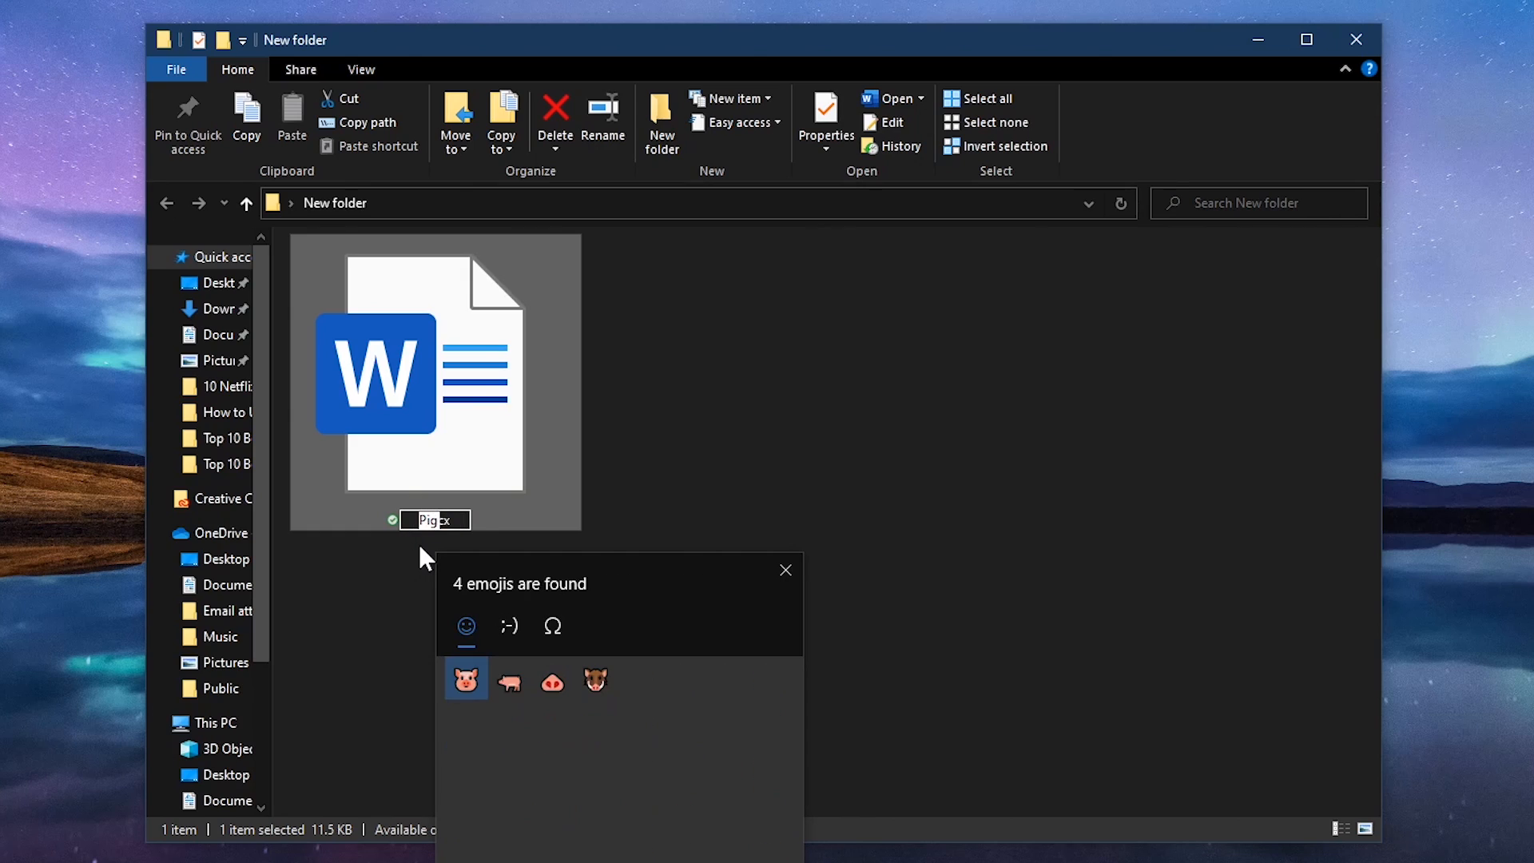
{"action": "left_click", "coordinate": [466, 679]}
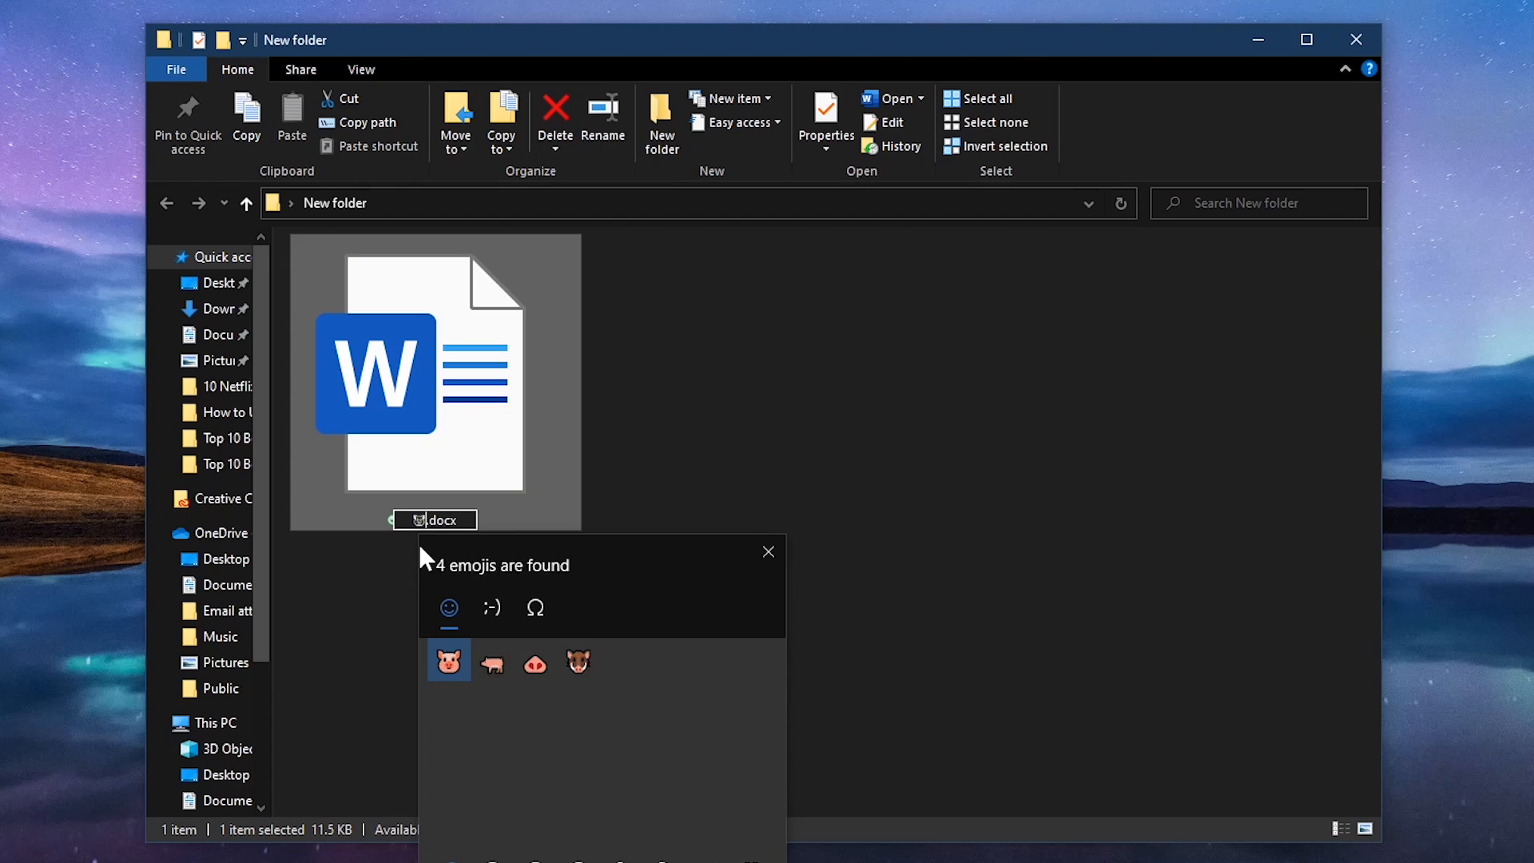